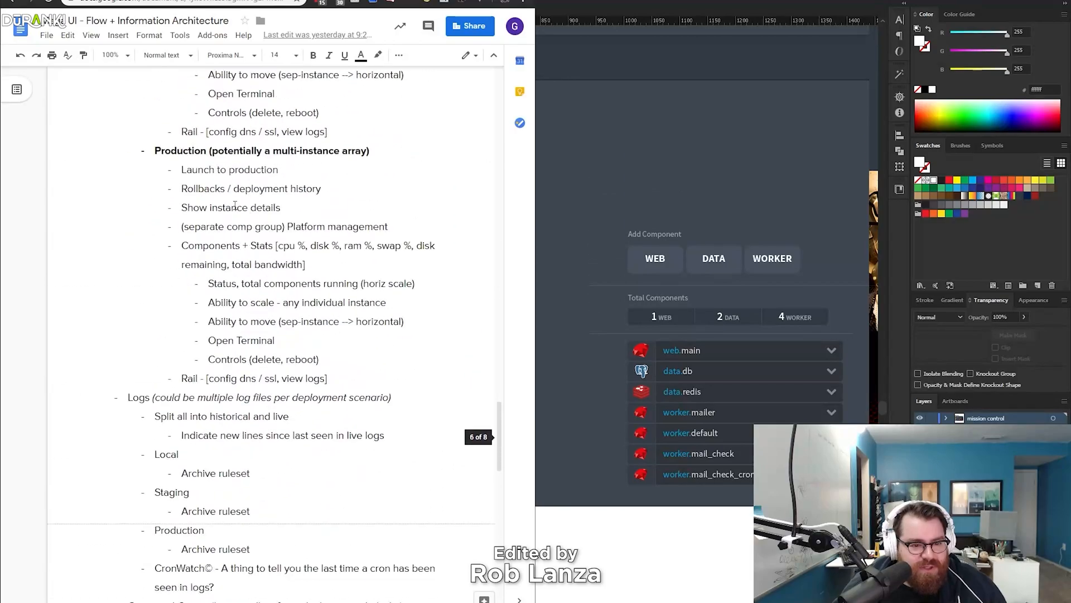
Replace the 'Command Center' heading with 'Mission Control' in the outline
scroll(down, 3)
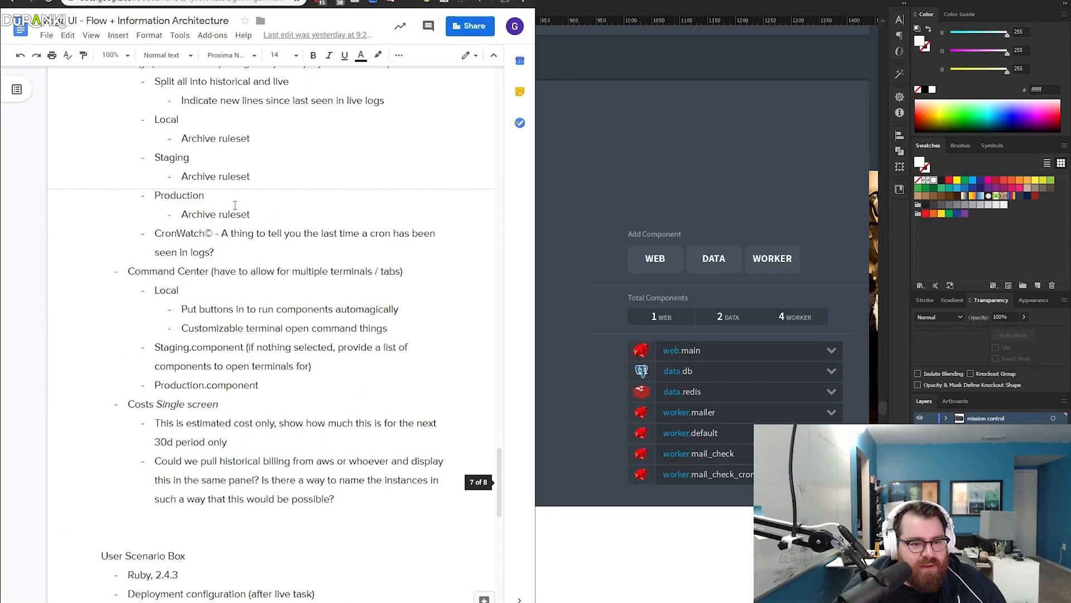
double_click(151, 271)
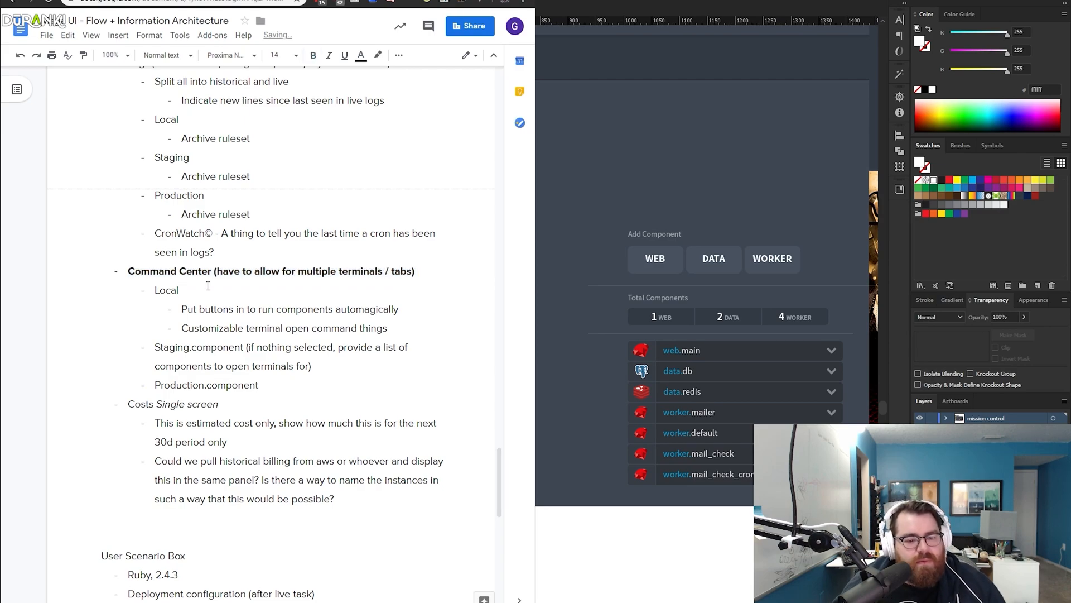
text(Mission Control)
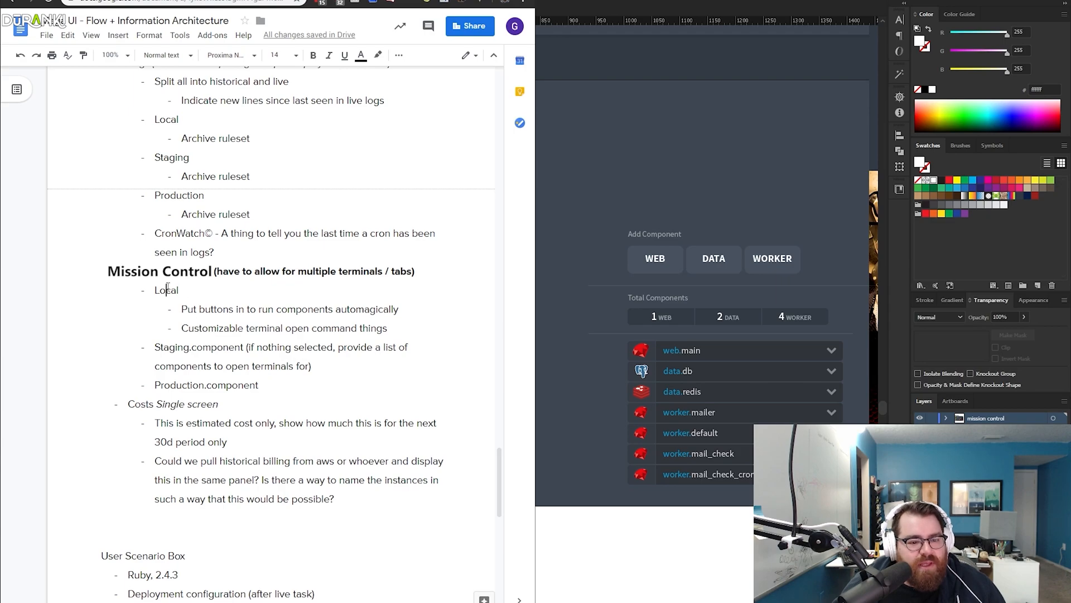
click(313, 55)
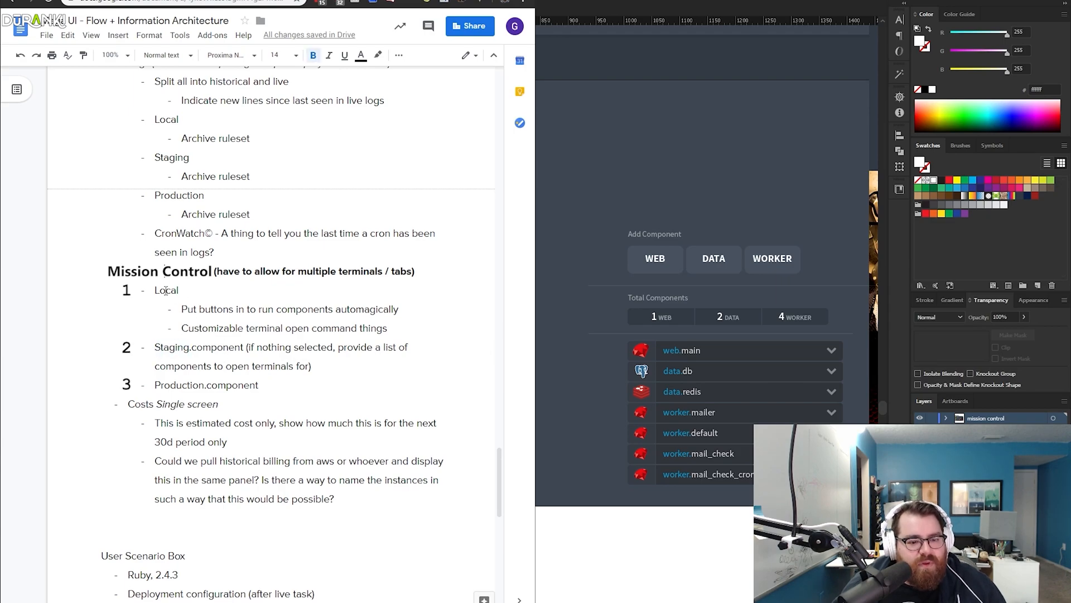
double_click(178, 385)
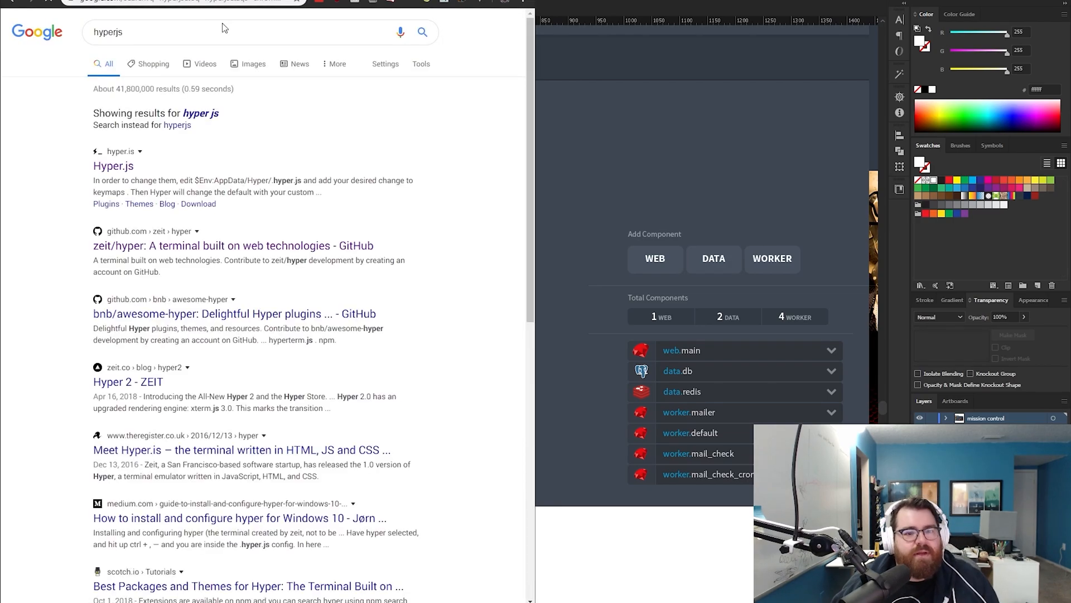
Follow the Hyper.js search result through to its GitHub page
click(112, 165)
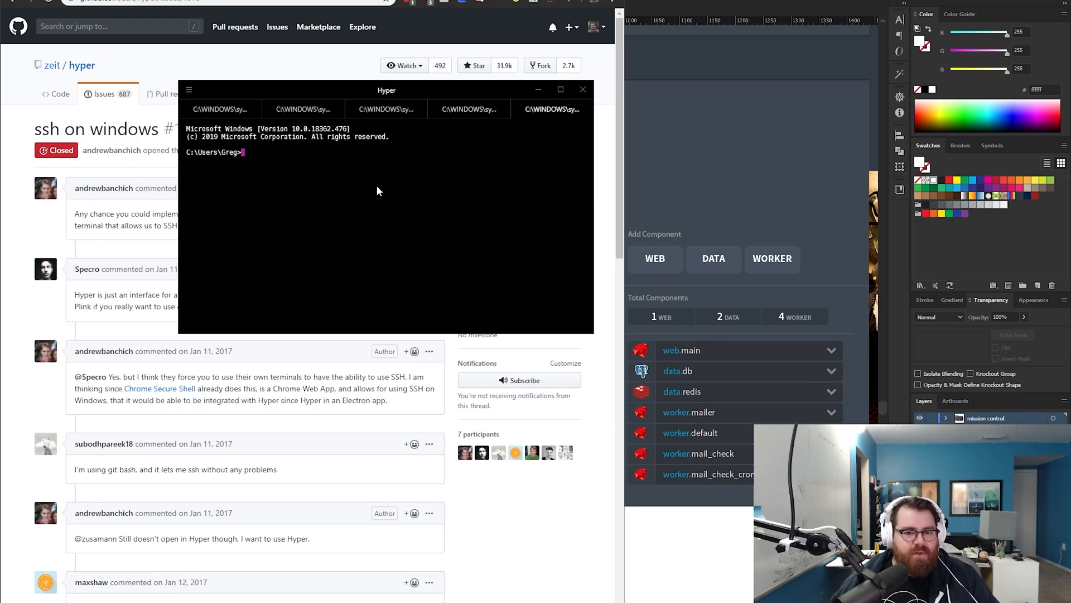
click(160, 125)
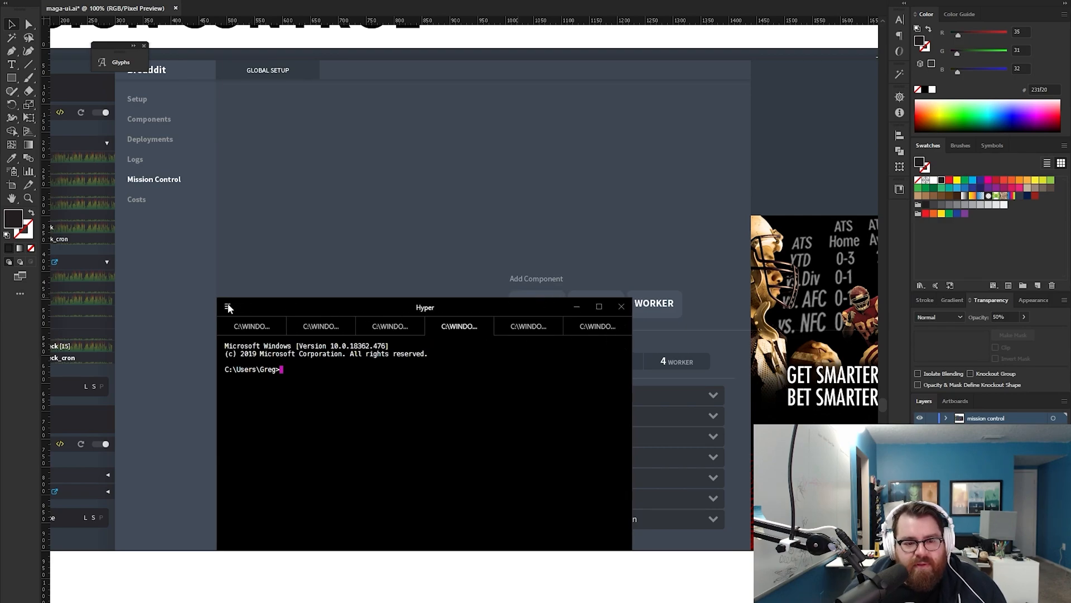
mouse_move(509, 299)
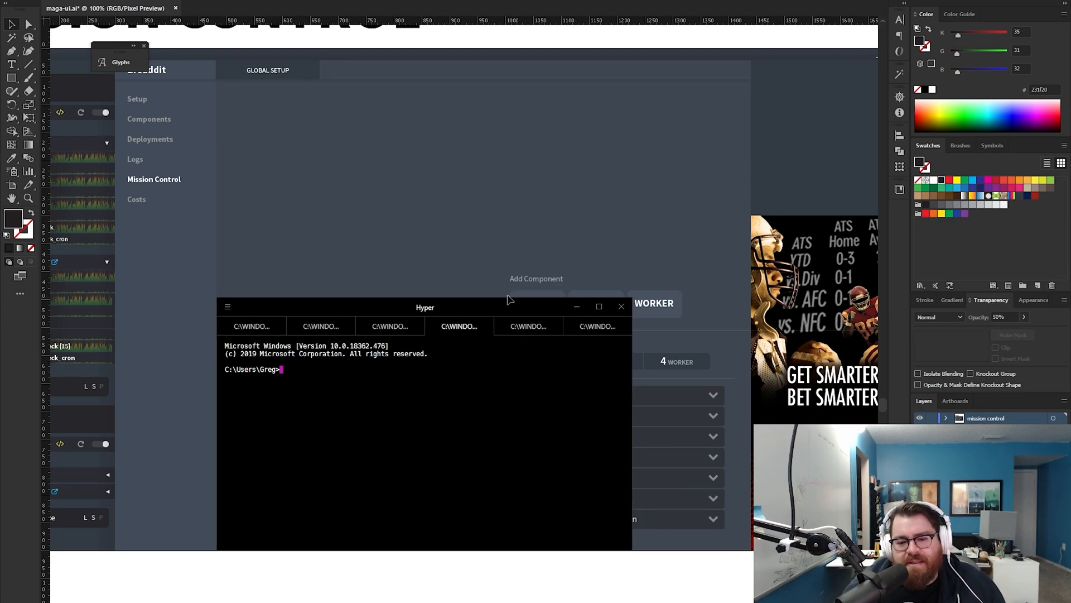
mouse_move(592, 316)
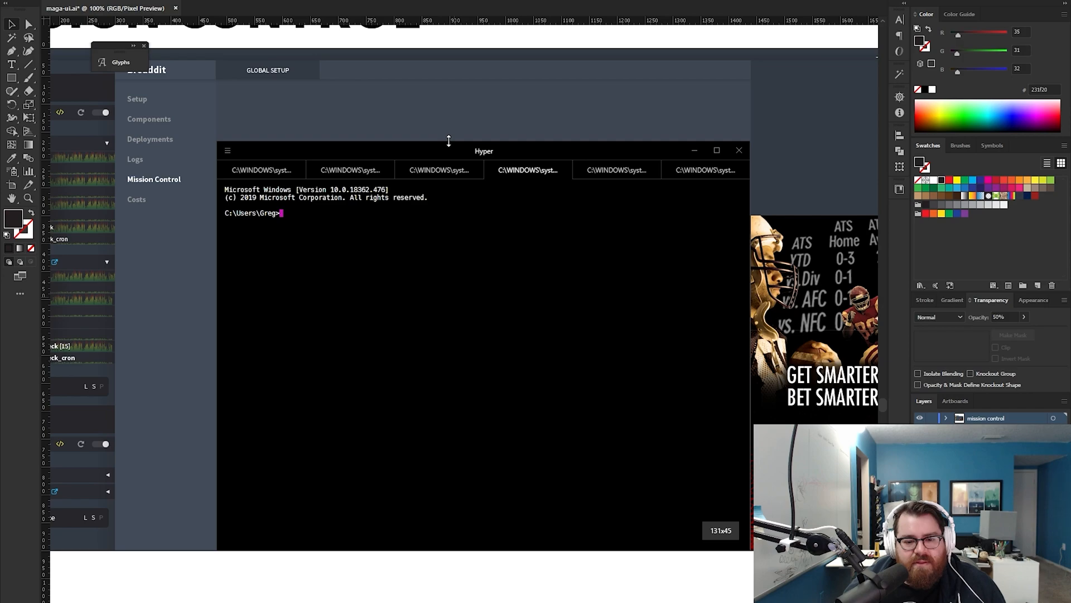
mouse_move(447, 153)
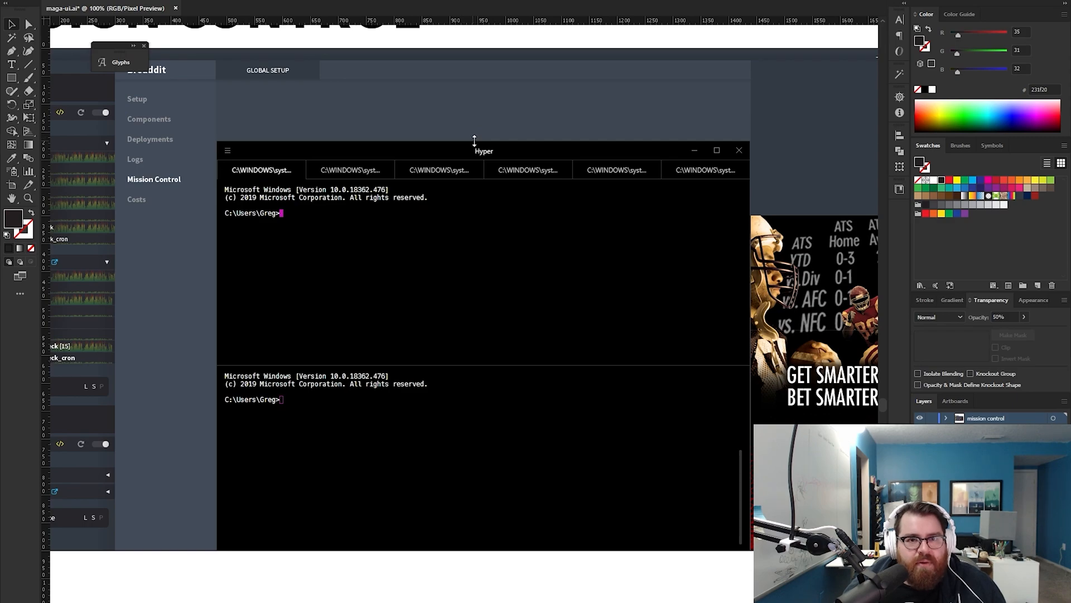
Drag the Hyper window upward so it sits further over the mockup
drag(474, 142, 474, 81)
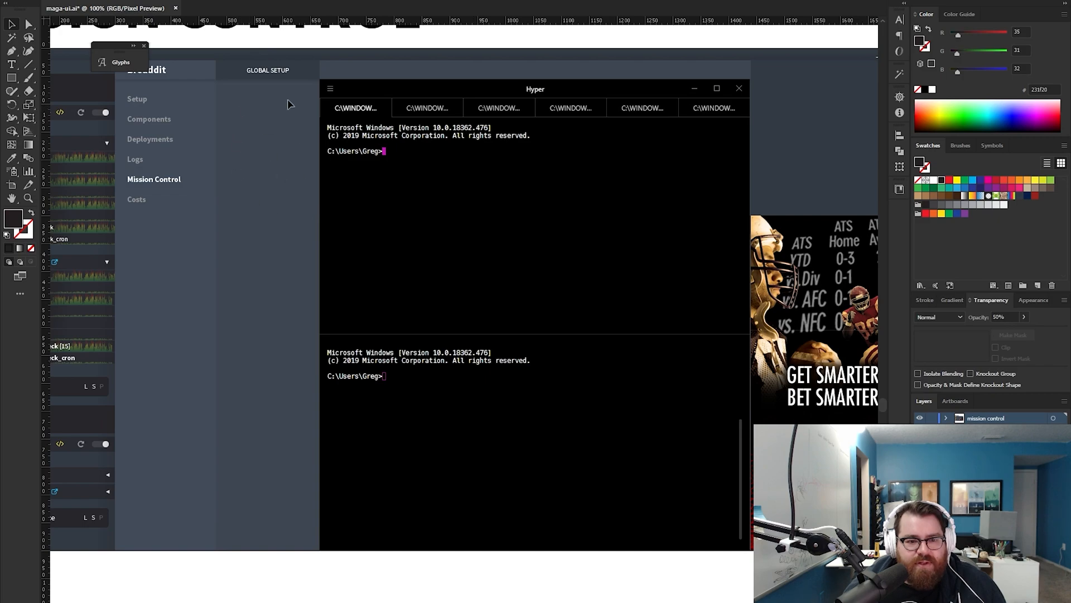
mouse_move(265, 141)
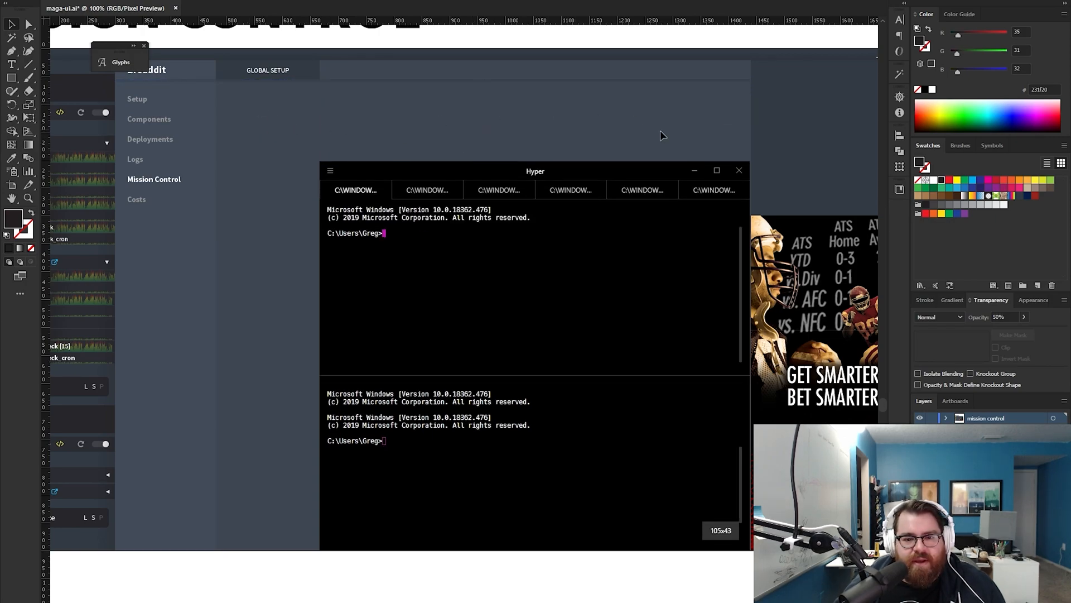
mouse_move(570, 167)
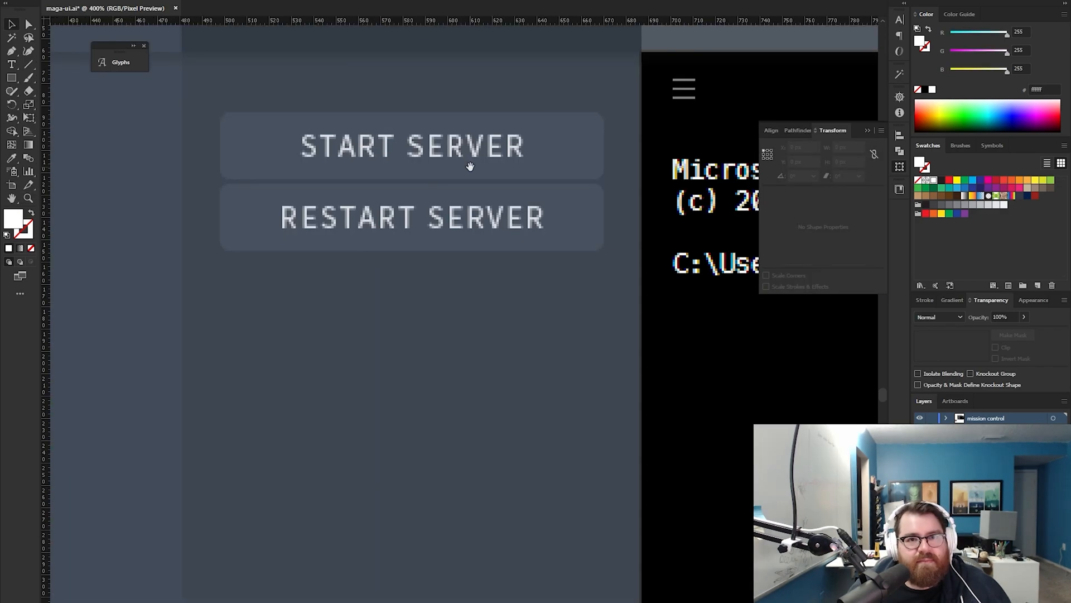
Select the server button area and zoom out to the Mission Control - Local artboard
click(412, 218)
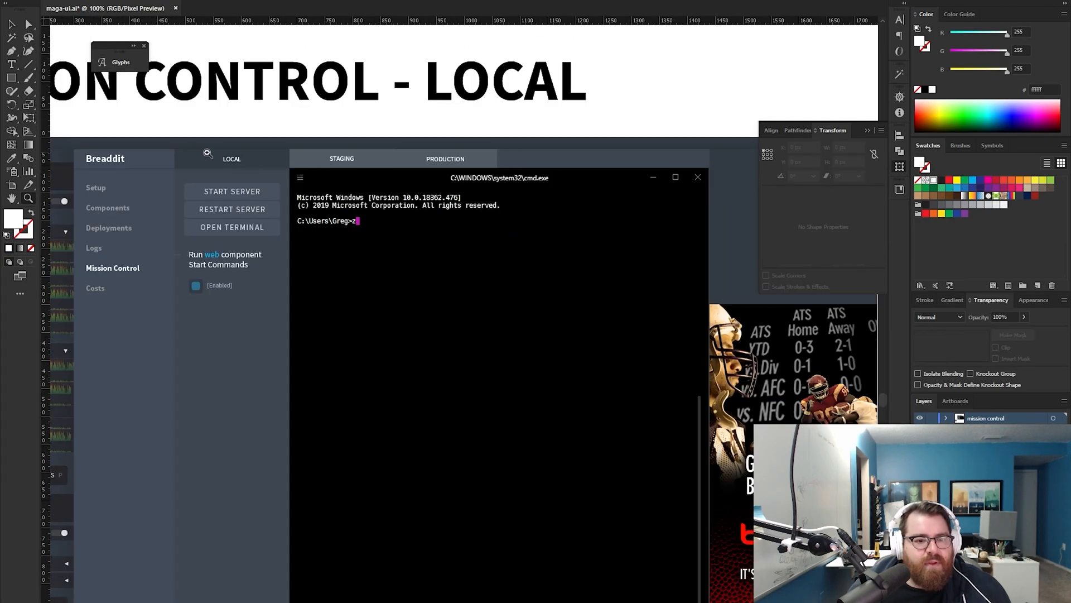
mouse_move(265, 209)
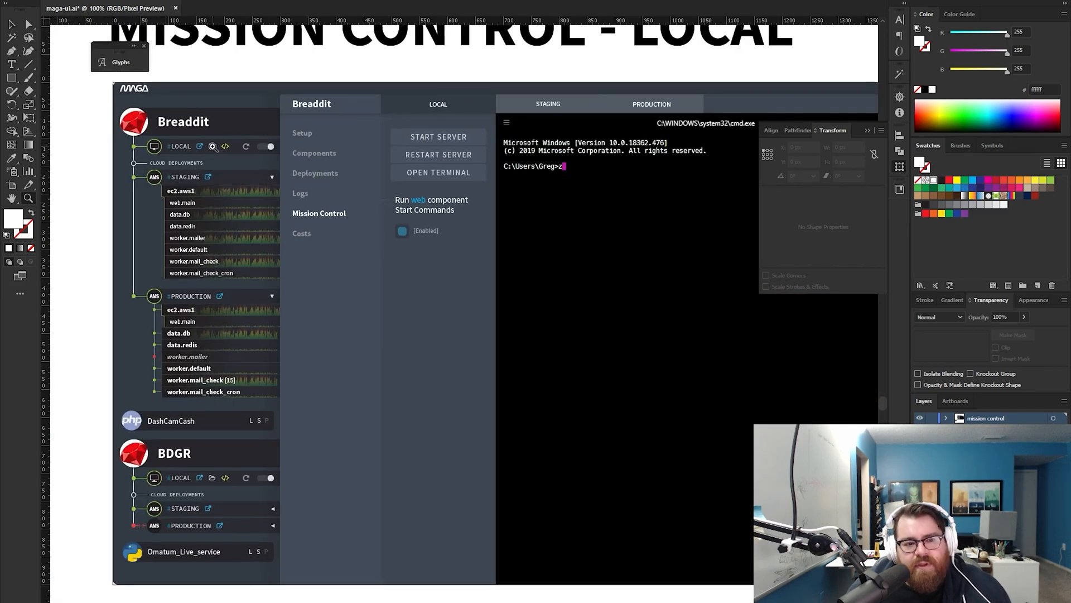
mouse_move(425, 166)
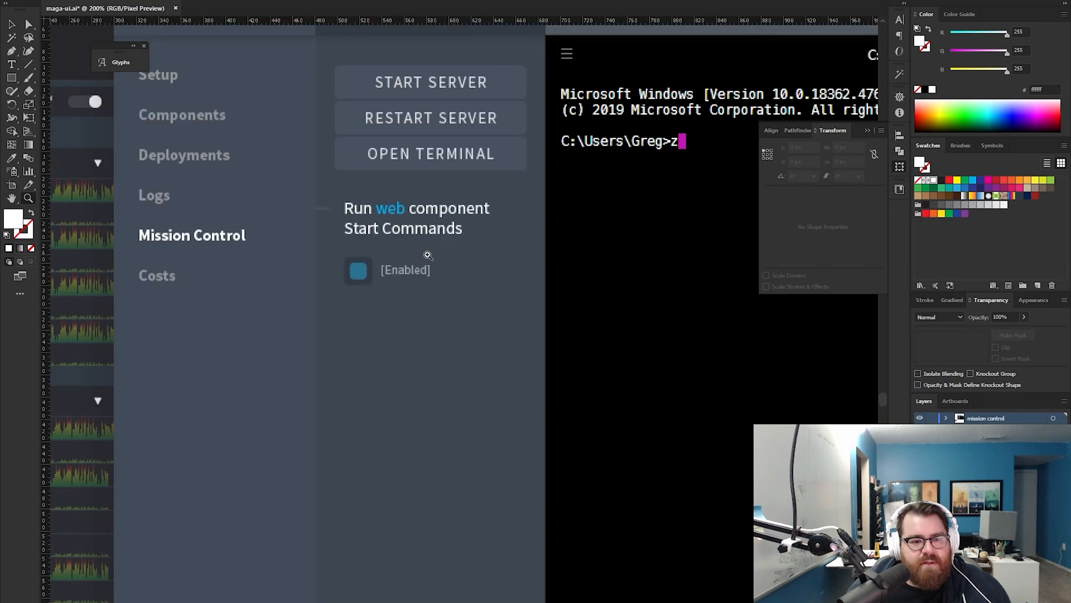
key(ctrl+minus)
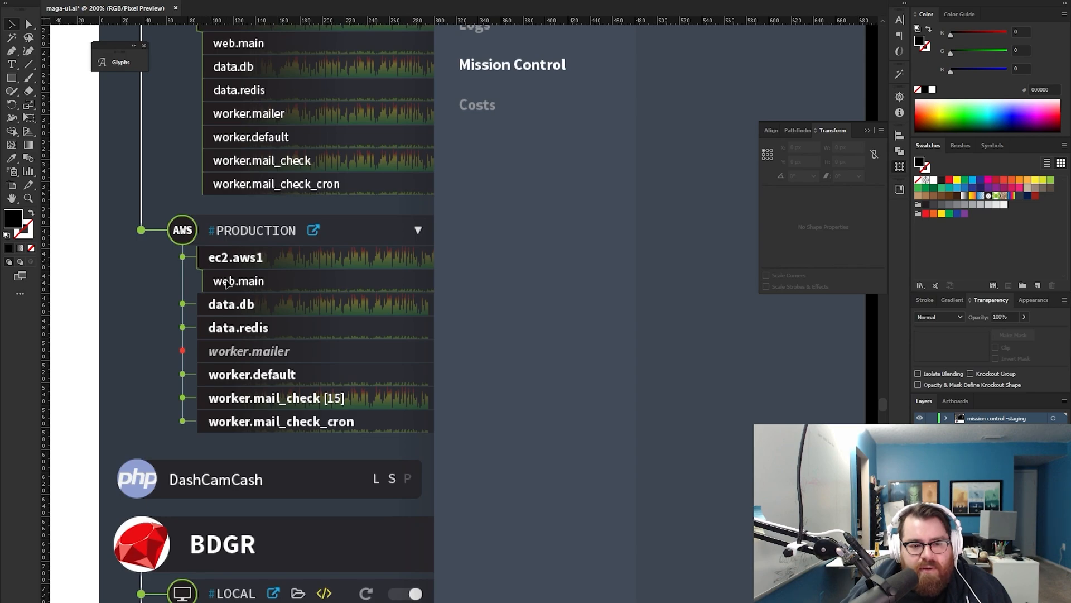
mouse_move(235, 386)
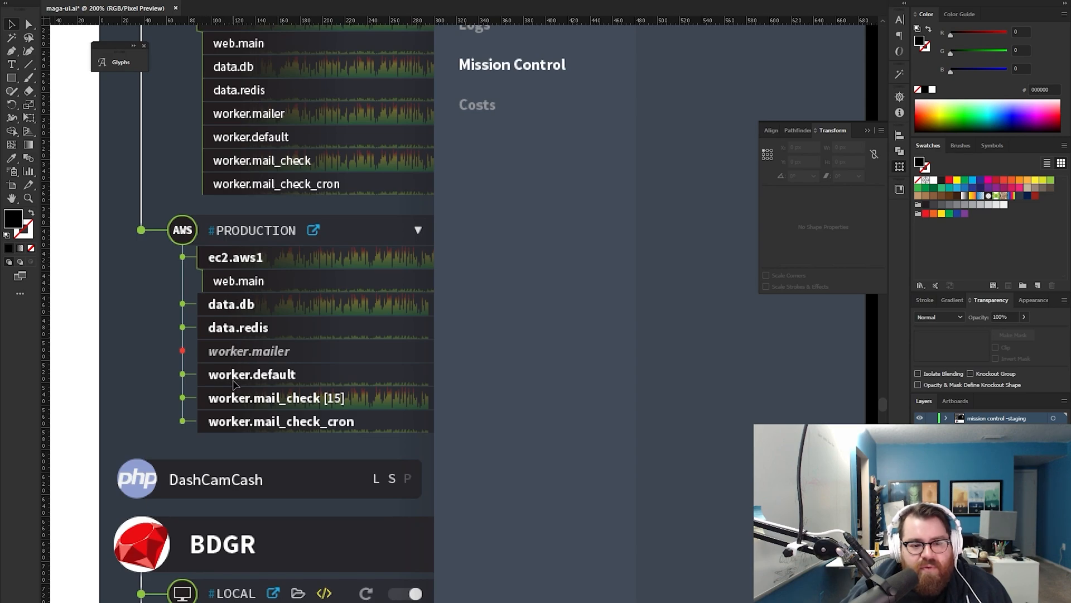
mouse_move(236, 306)
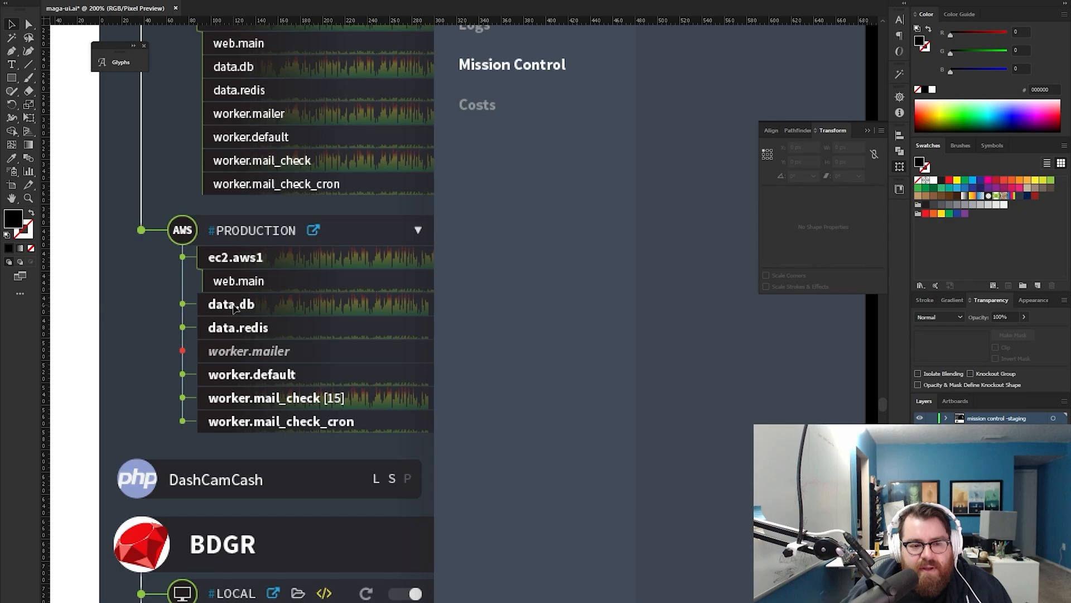
mouse_move(244, 428)
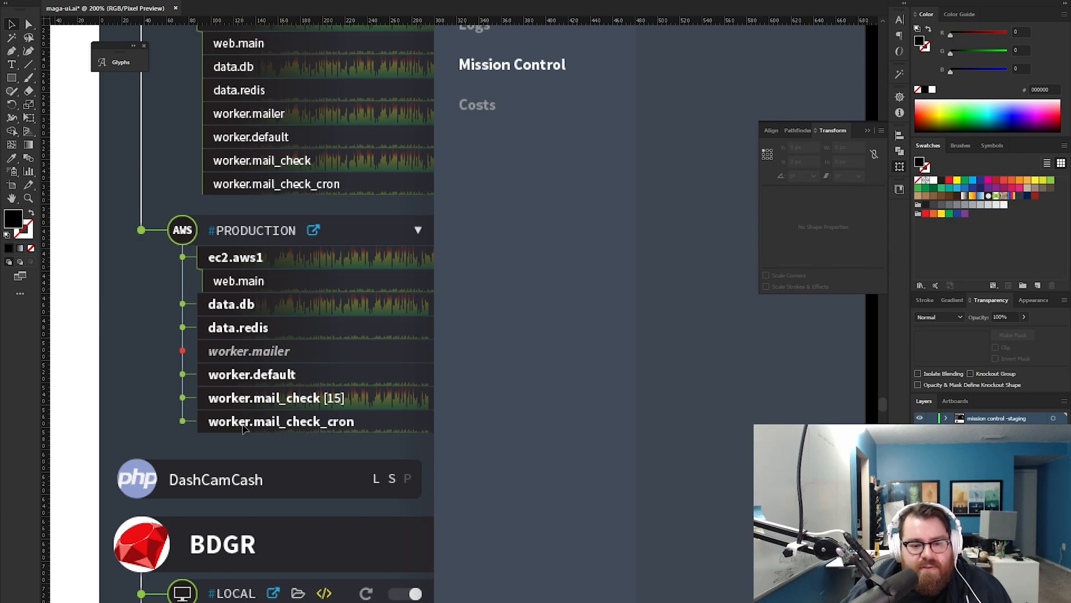
mouse_move(233, 289)
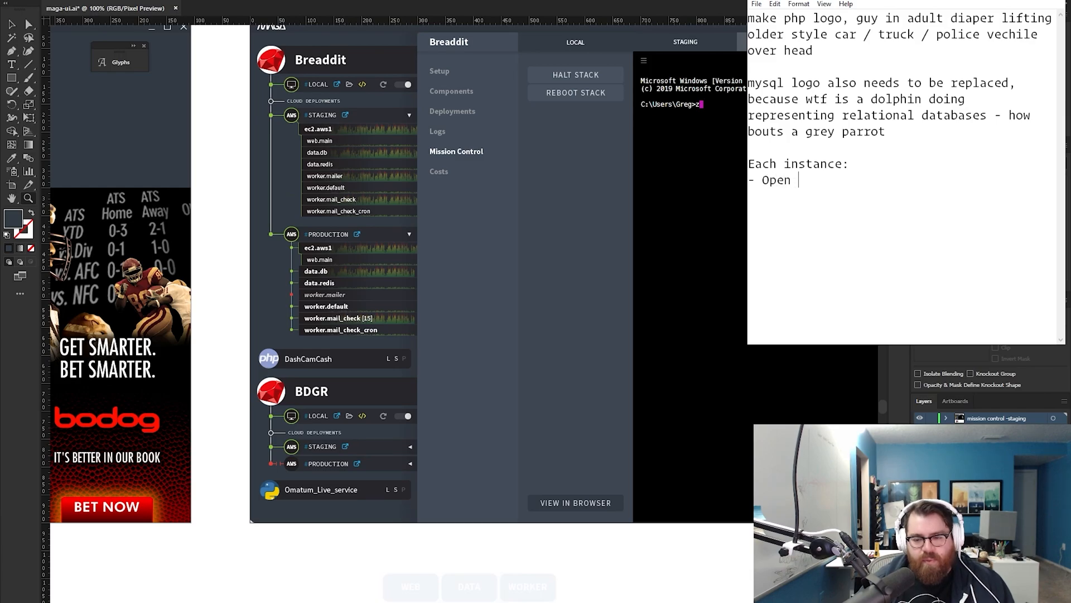
Add 'terminal', 'Halt' and 'Name' lines to the Each instance checklist
text(terminal)
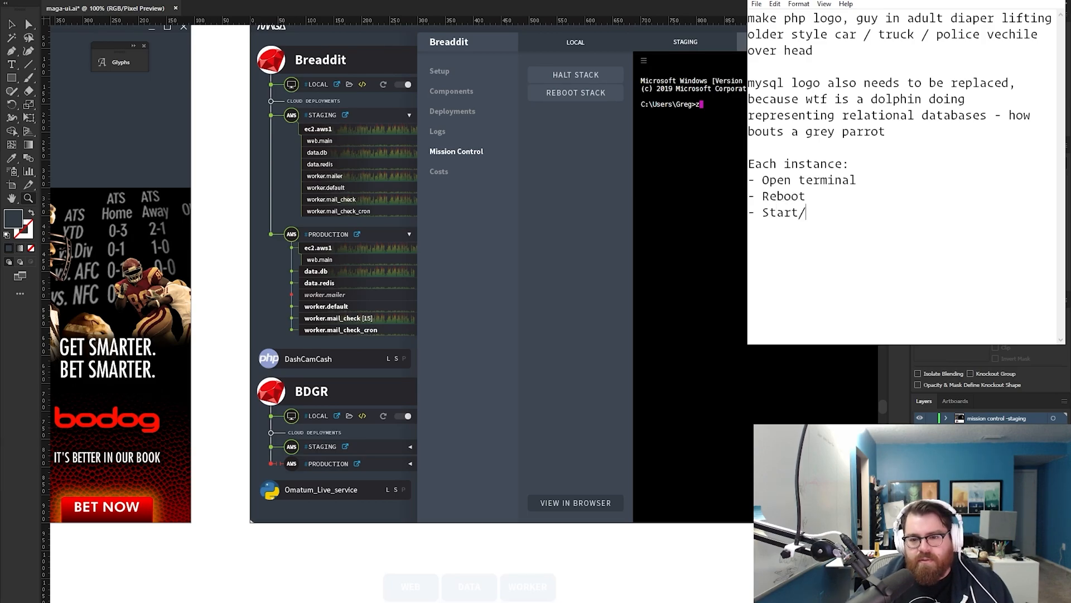
text(Halt)
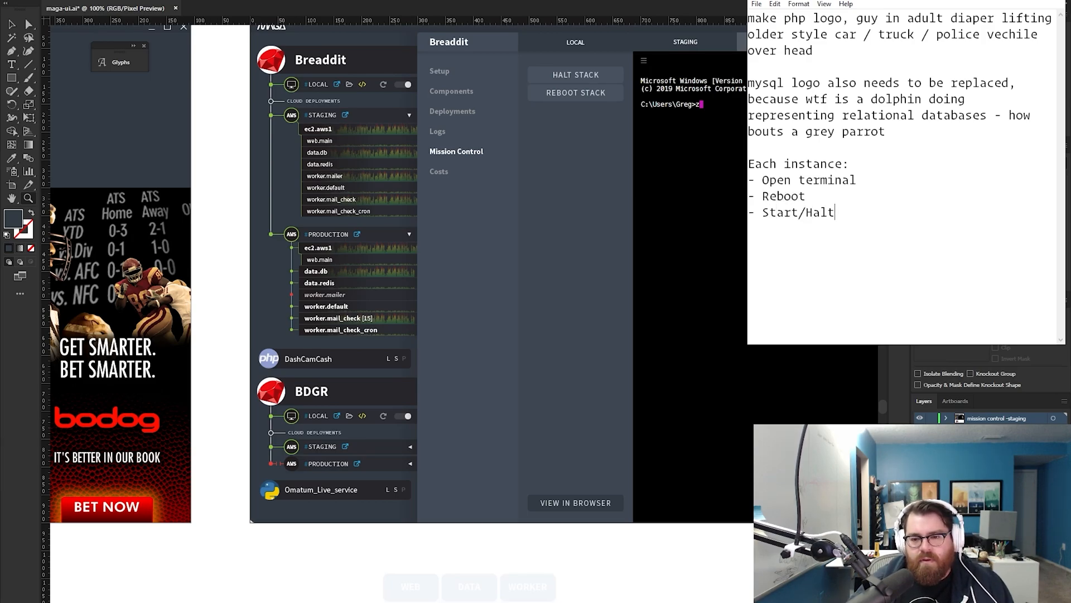
key(enter)
text(- Status in)
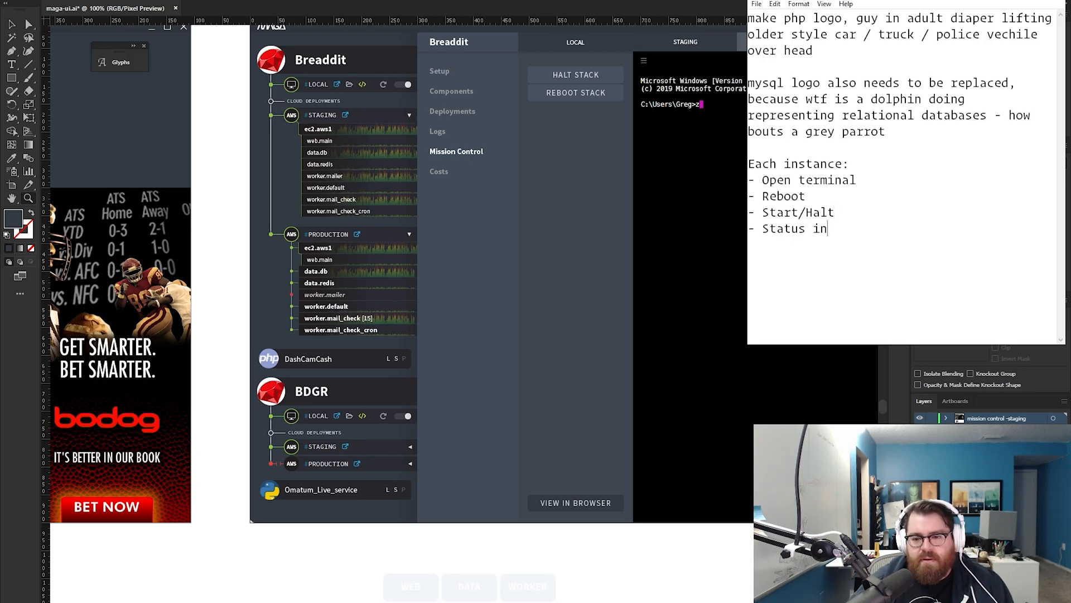
text(Name)
text(dicator (online, offline, booting))
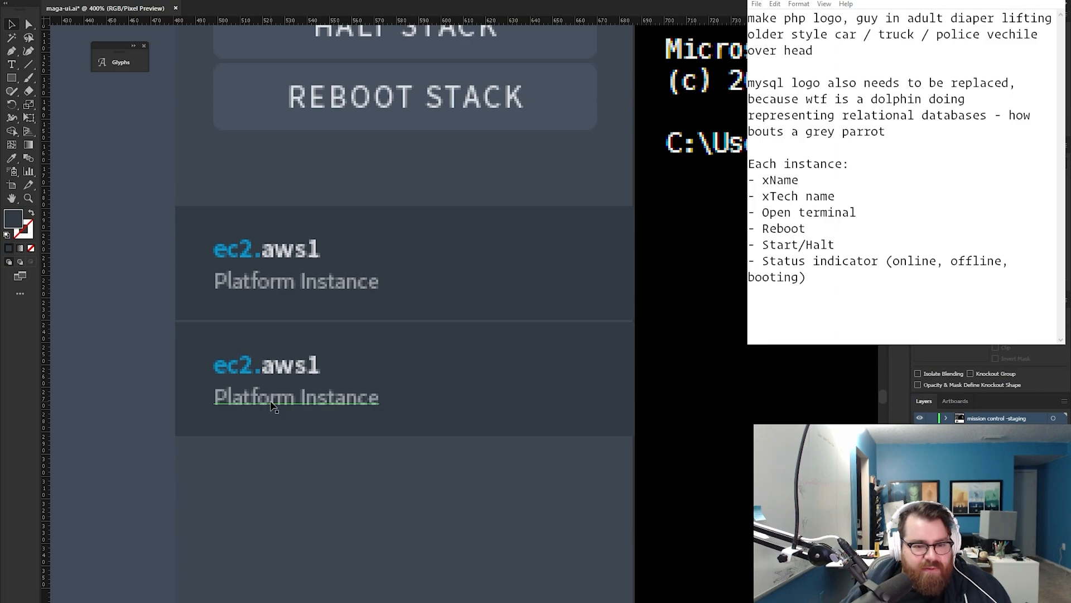
Select the second ec2.aws1 instance row for editing
click(295, 380)
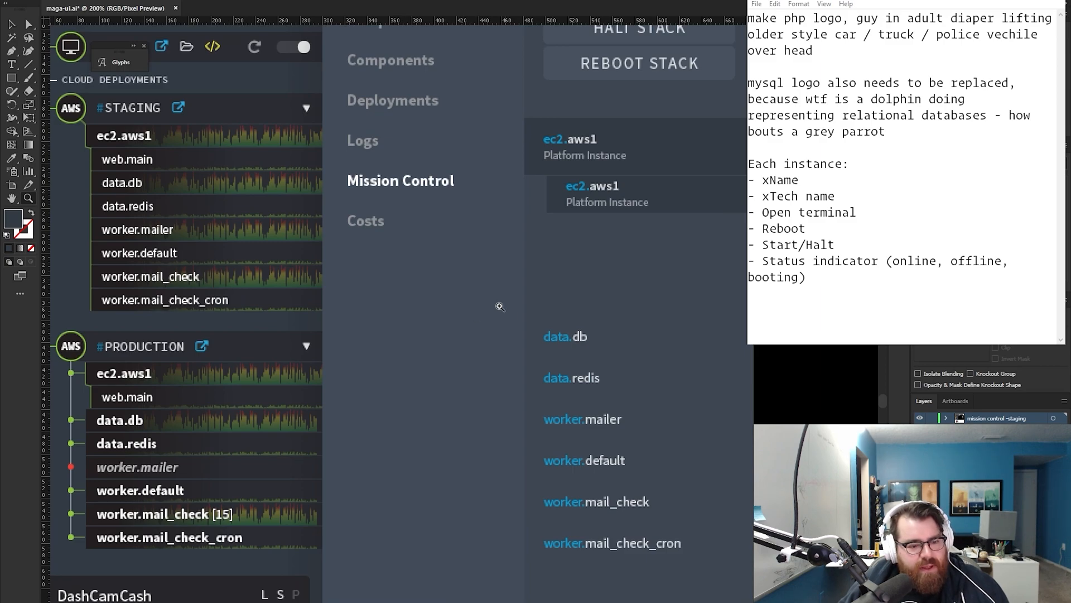
mouse_move(551, 162)
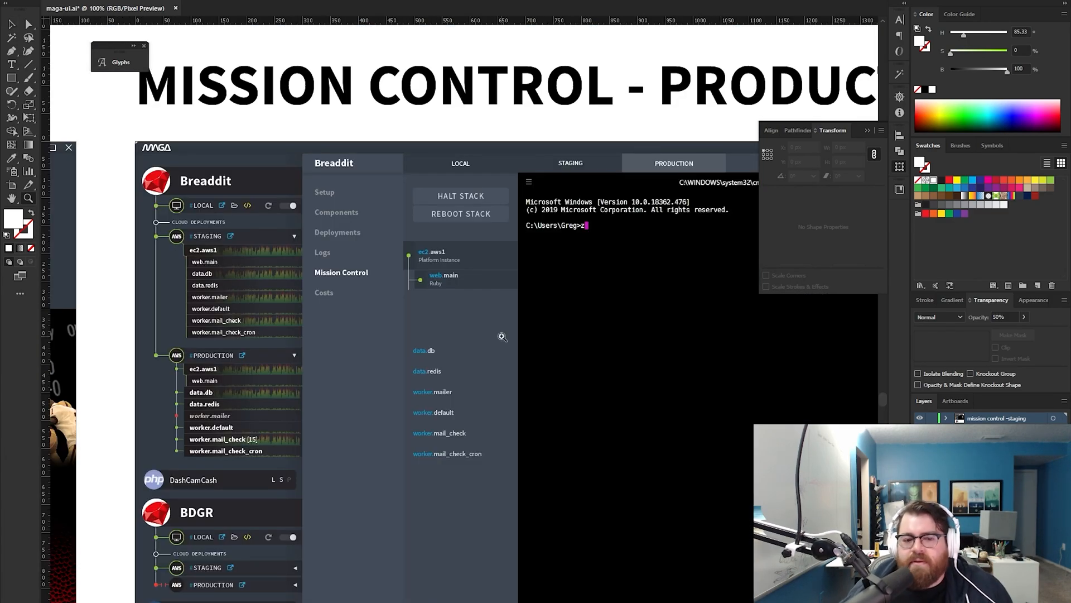
mouse_move(459, 363)
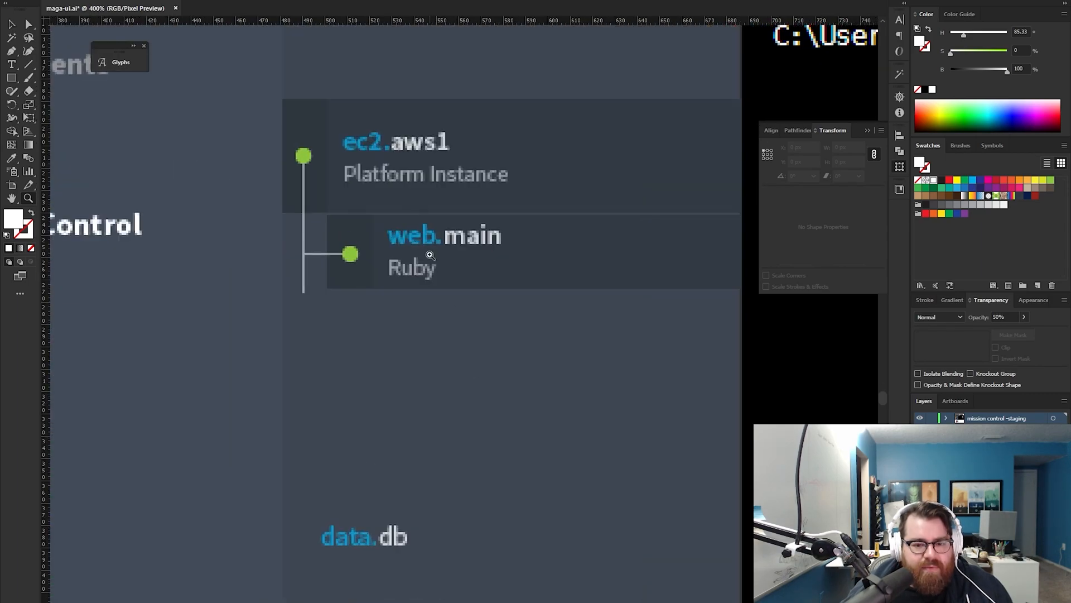
Reposition the web.main title and Ruby subtitle evenly within their row
click(444, 236)
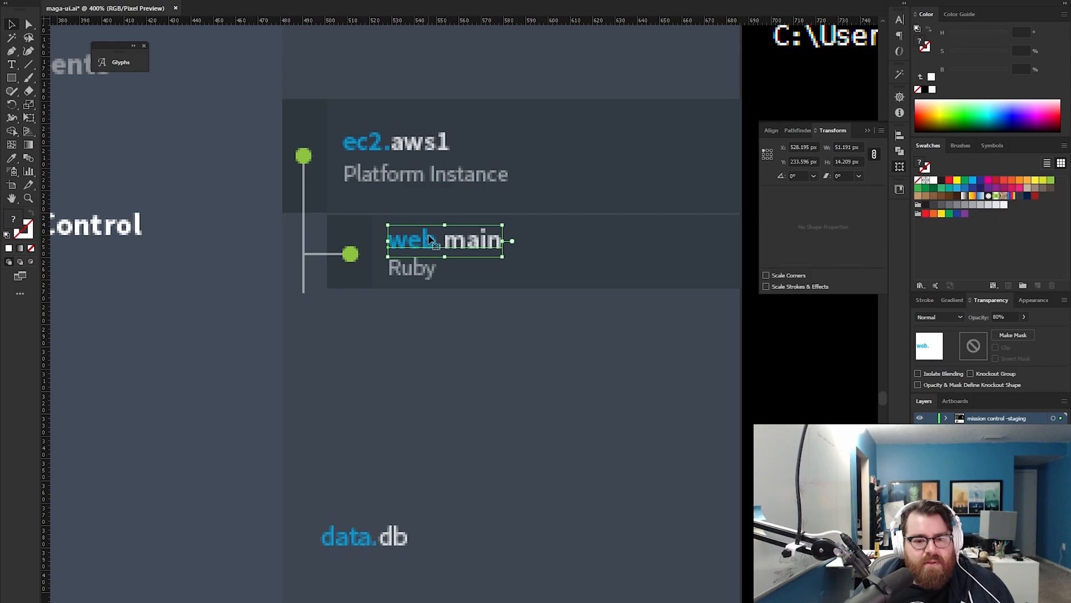
click(410, 267)
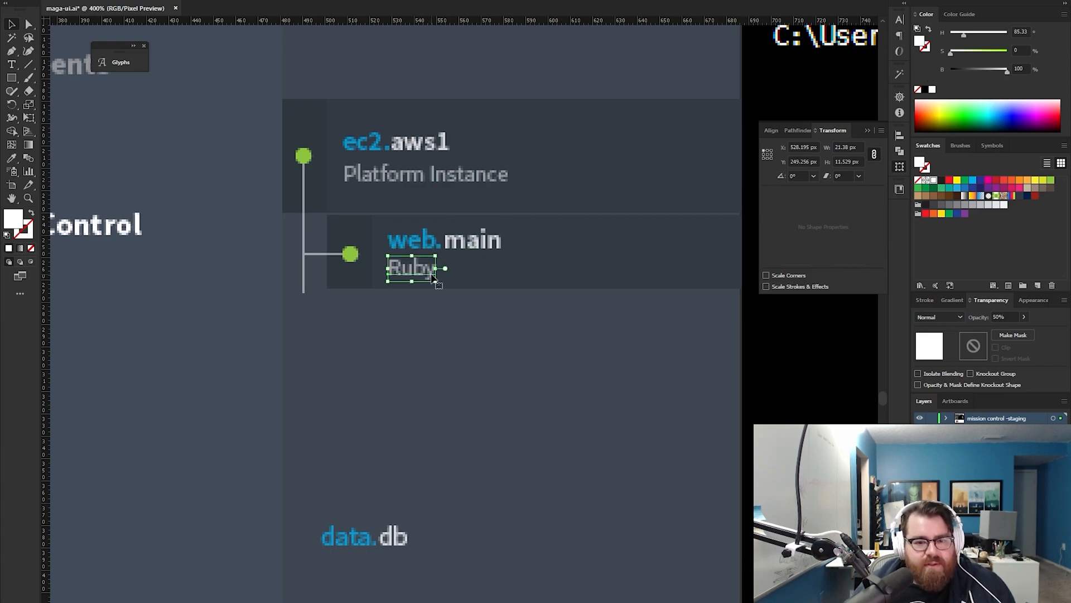
click(514, 335)
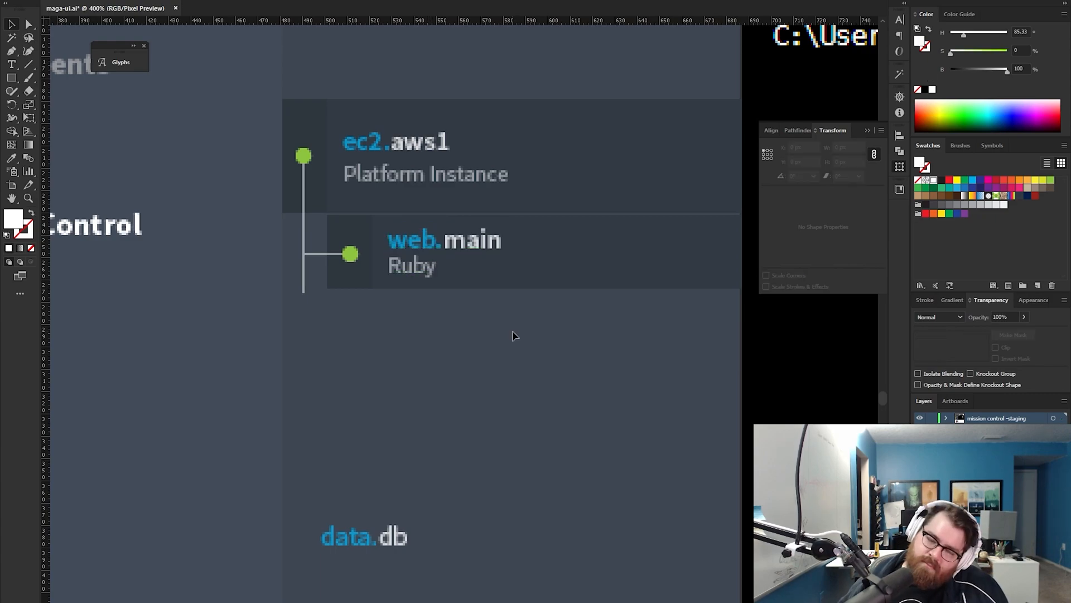
click(425, 173)
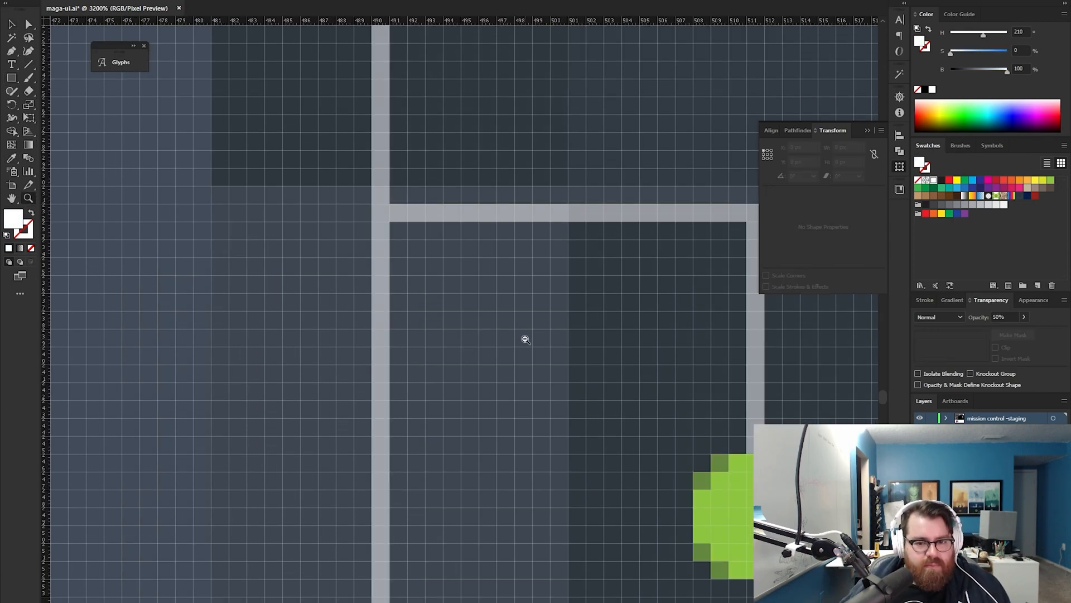
Scroll to web.main and select its green status dot for the connector
scroll(down, 3)
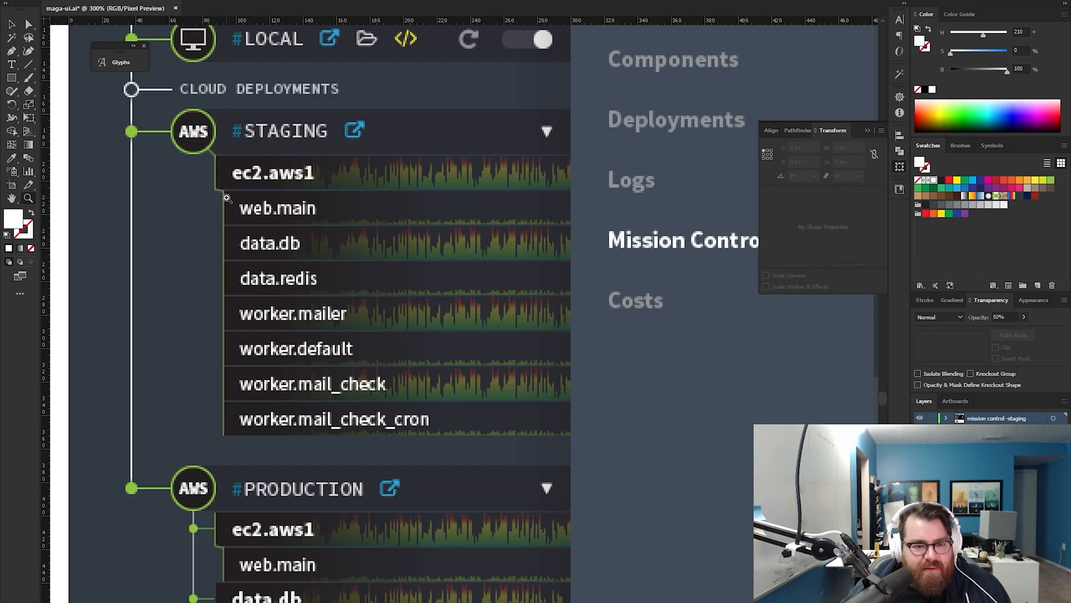
scroll(down, 3)
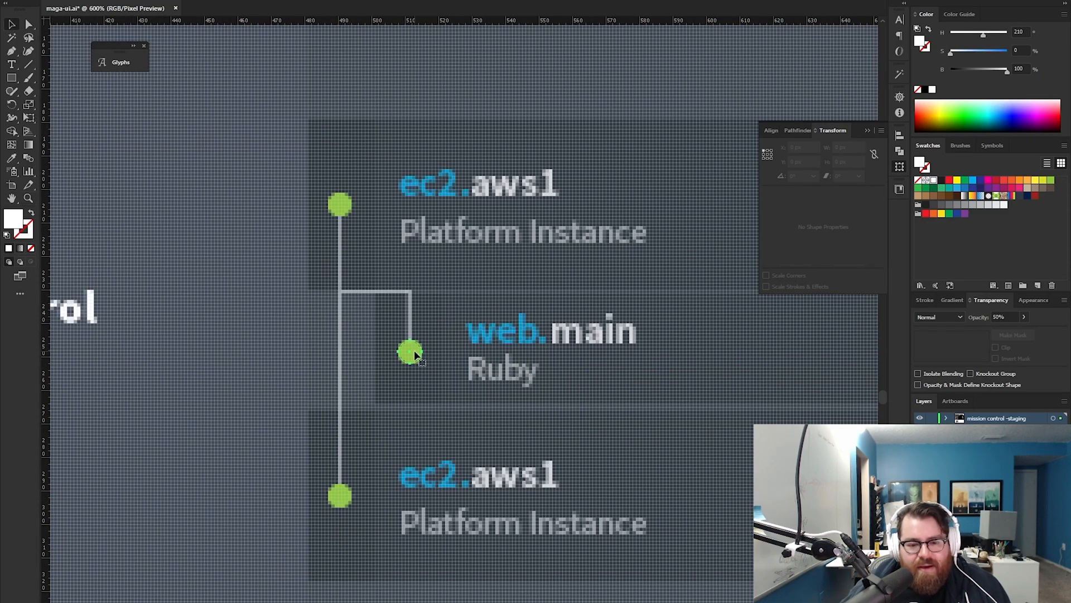
click(409, 351)
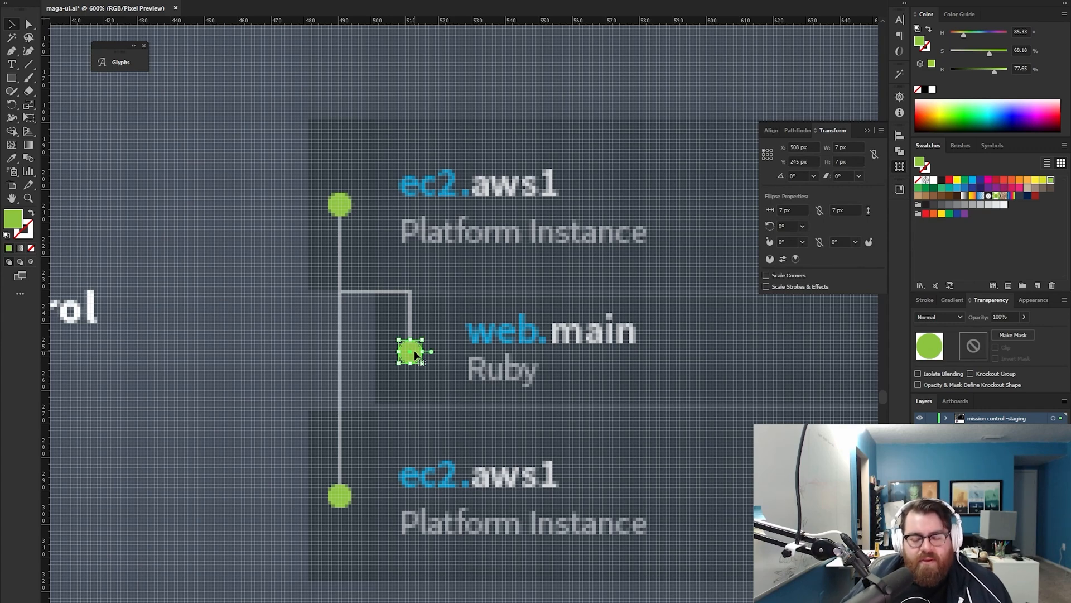
click(417, 355)
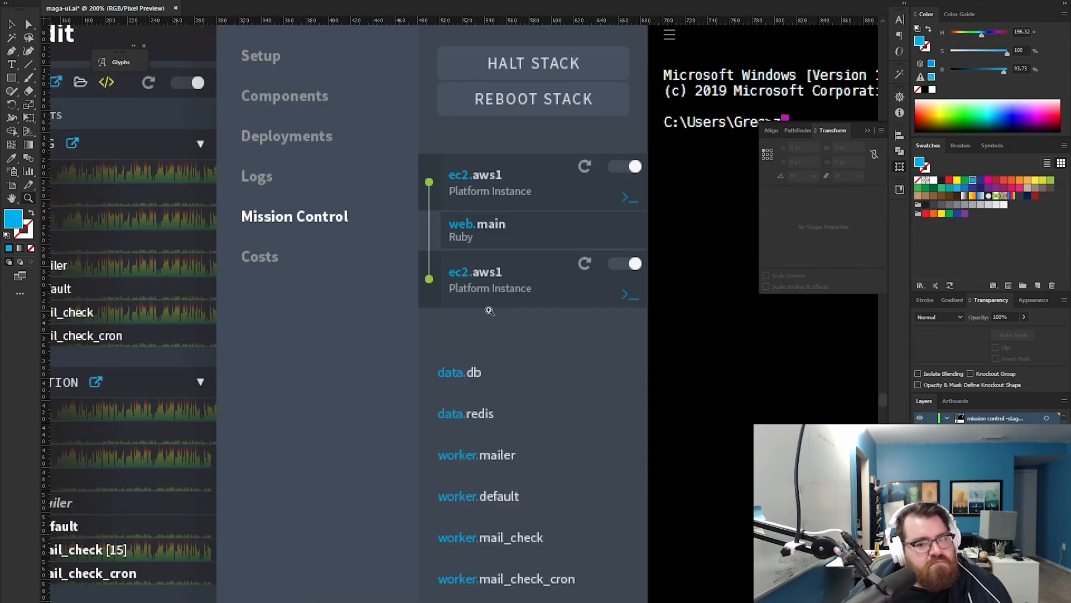
mouse_move(538, 226)
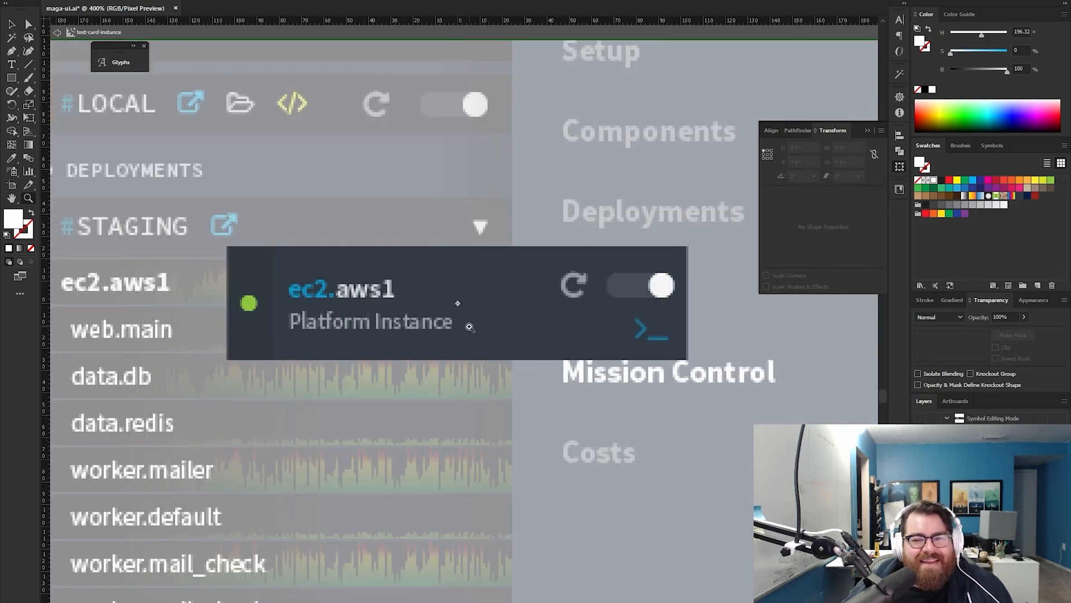
mouse_move(543, 364)
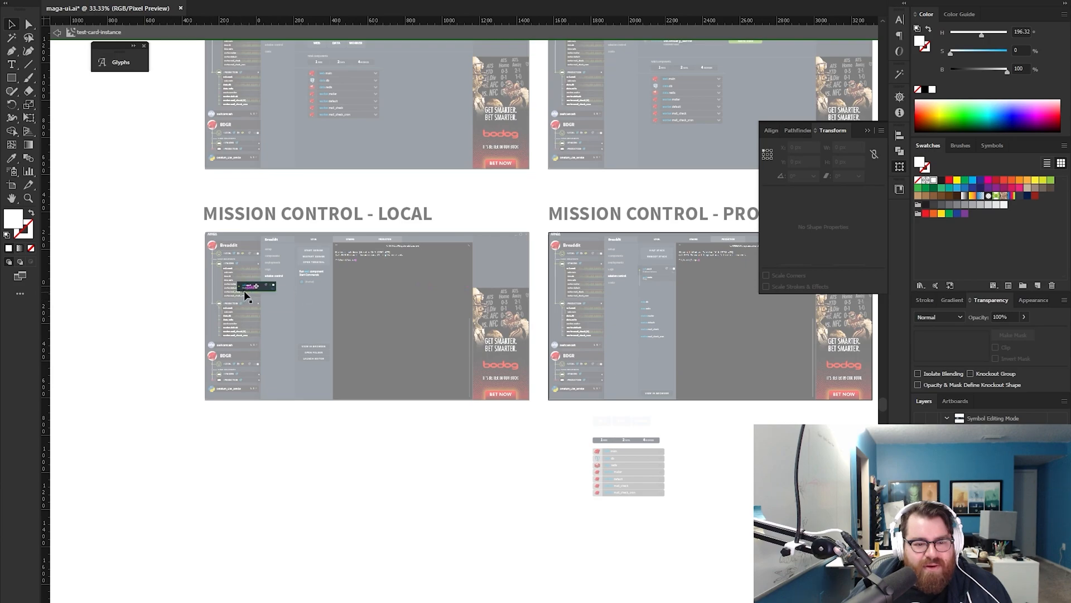
mouse_move(502, 219)
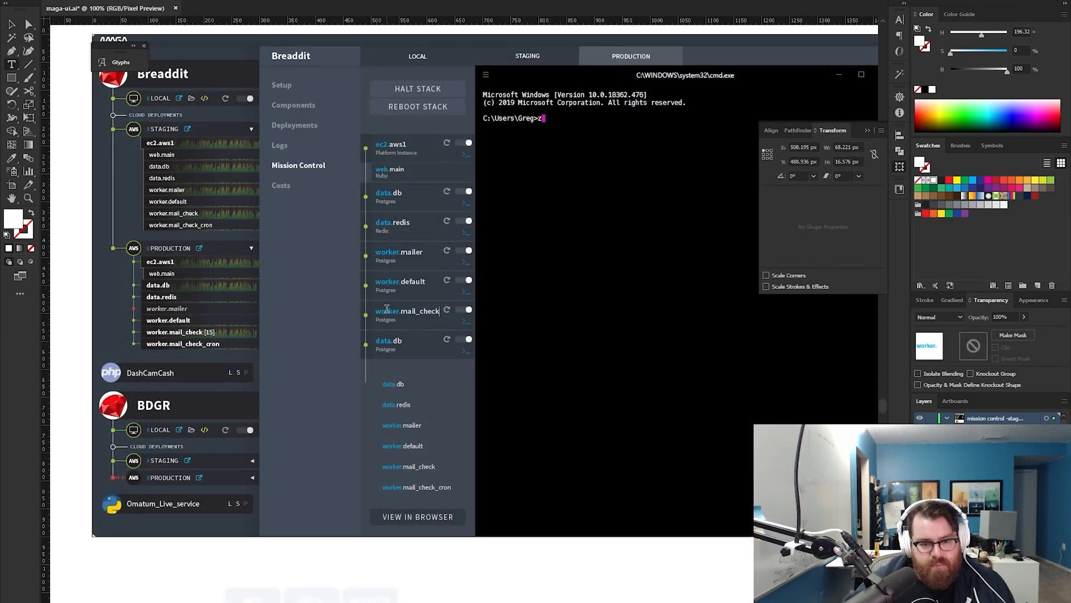
mouse_move(409, 339)
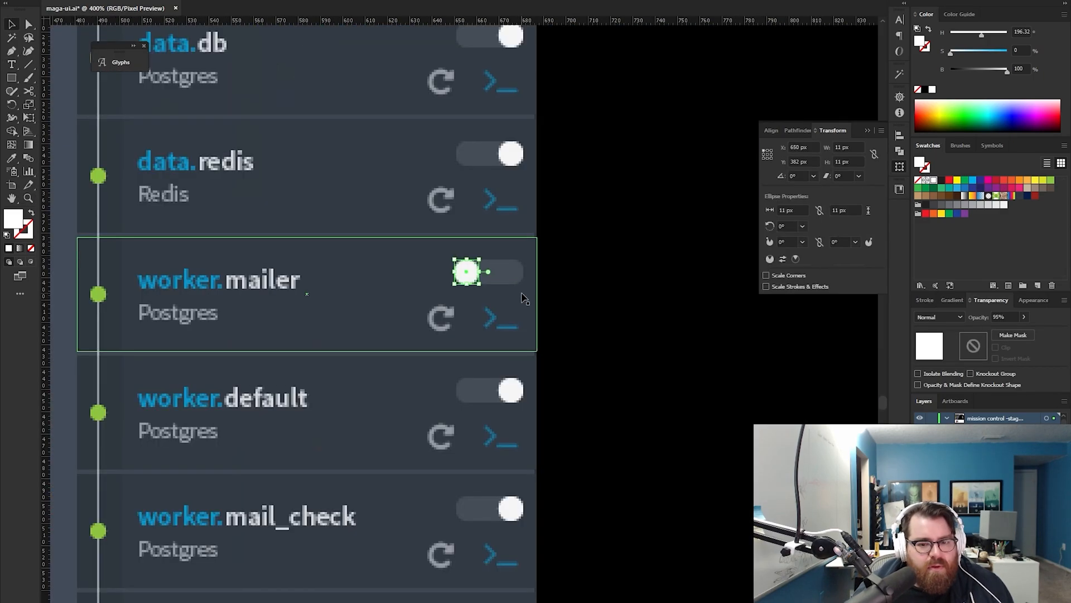
Switch the worker.mailer toggle to off
click(219, 279)
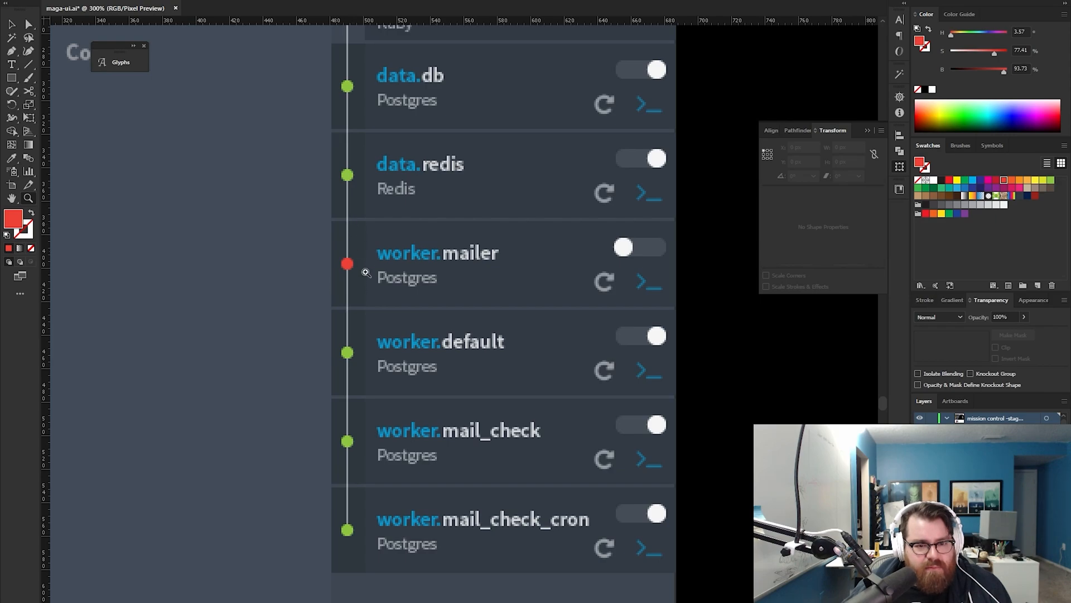
mouse_move(366, 290)
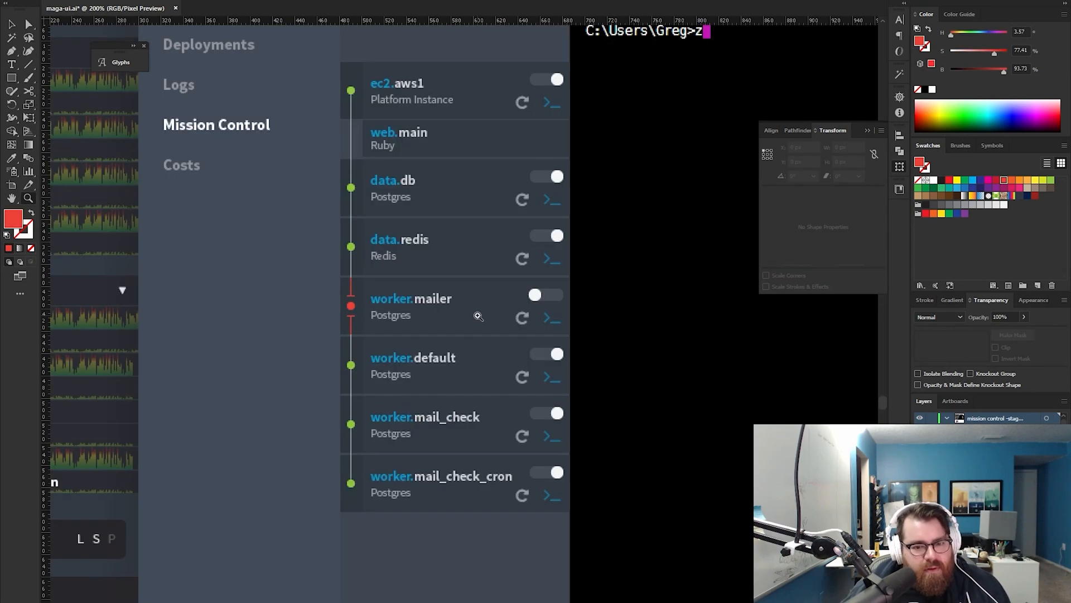
mouse_move(383, 300)
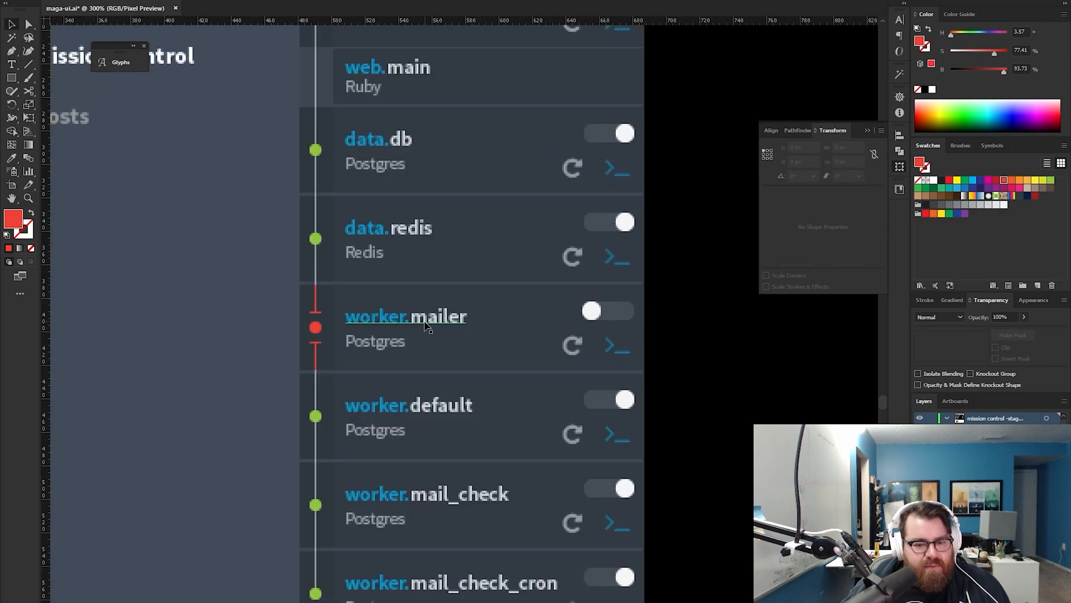
Select the worker.mailer row and its labels to lower their opacity
click(406, 316)
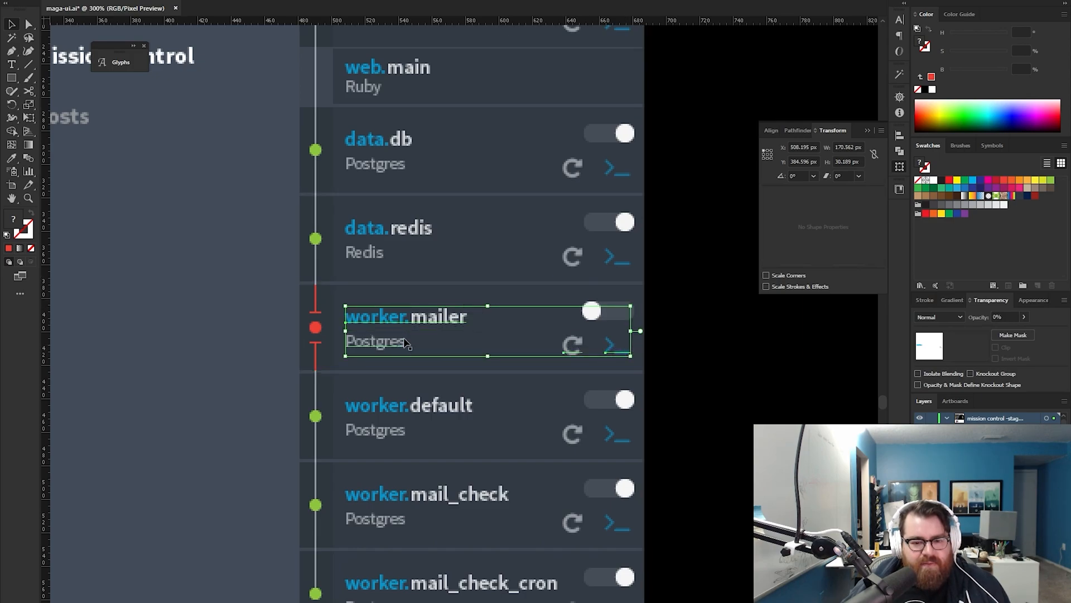
triple_click(1004, 316)
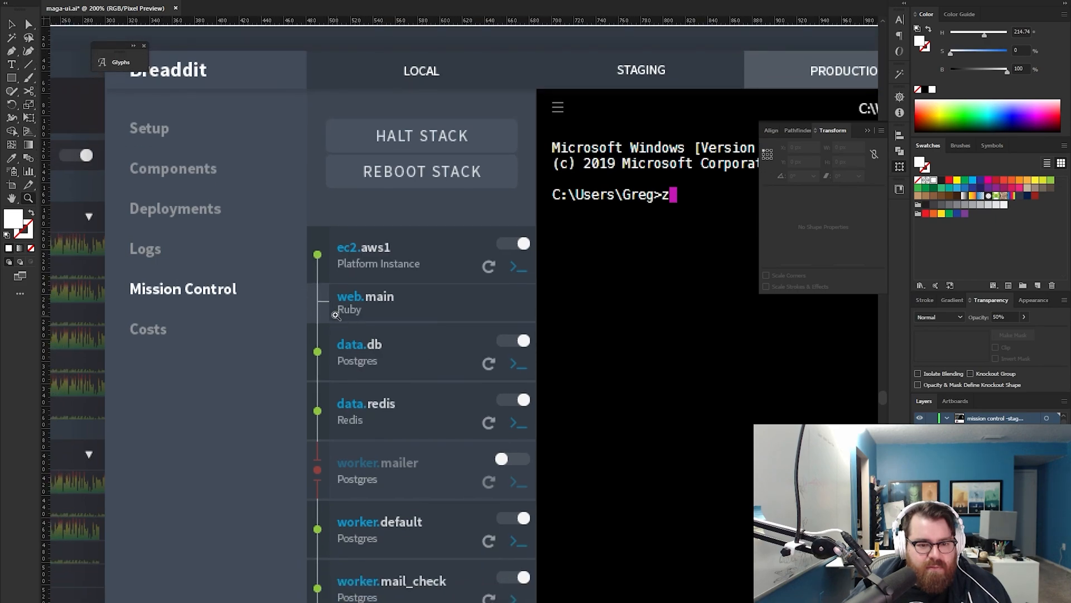
Select the connector stub beside web.main and zoom out to the full artboard
click(422, 351)
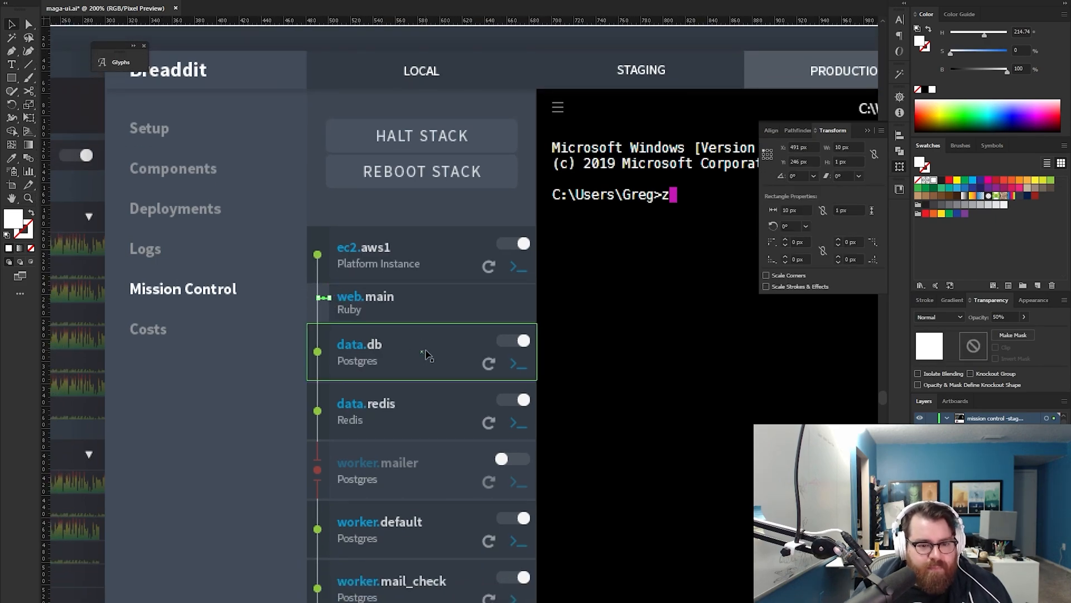
key(ctrl+minus)
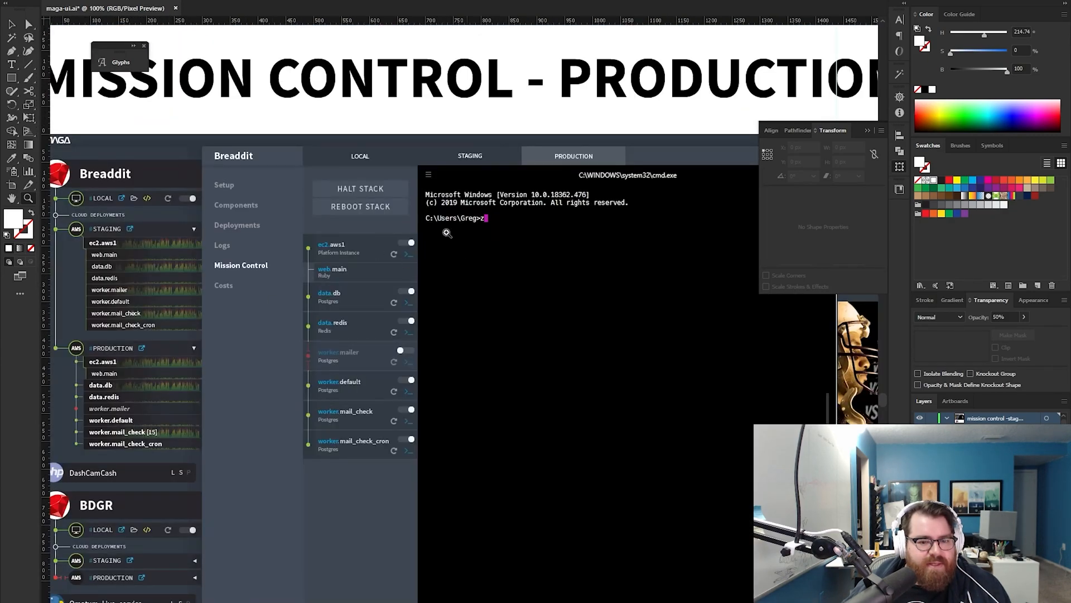
mouse_move(482, 413)
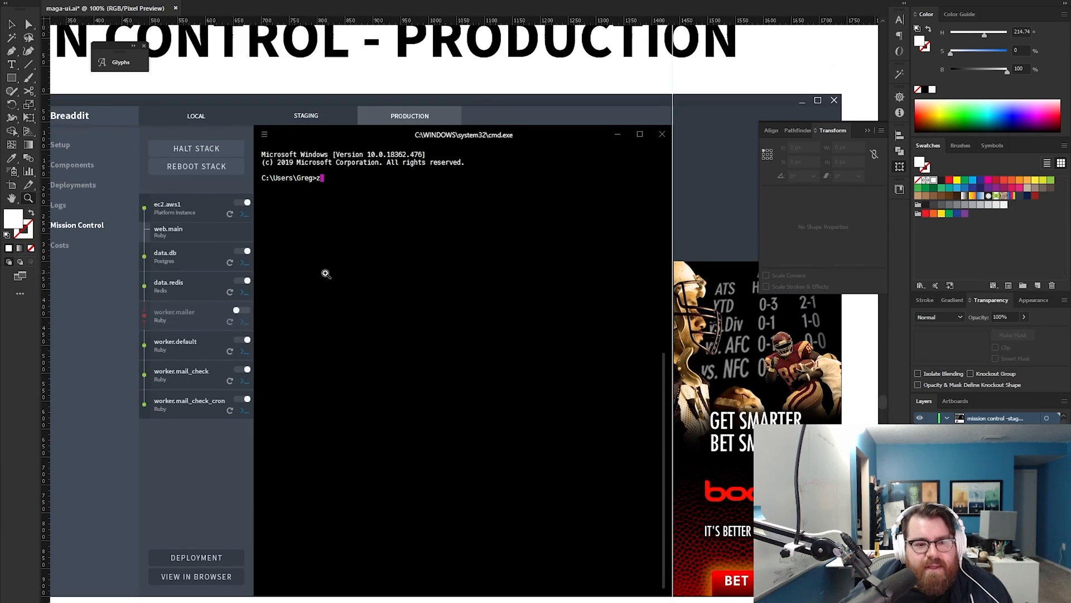
mouse_move(538, 223)
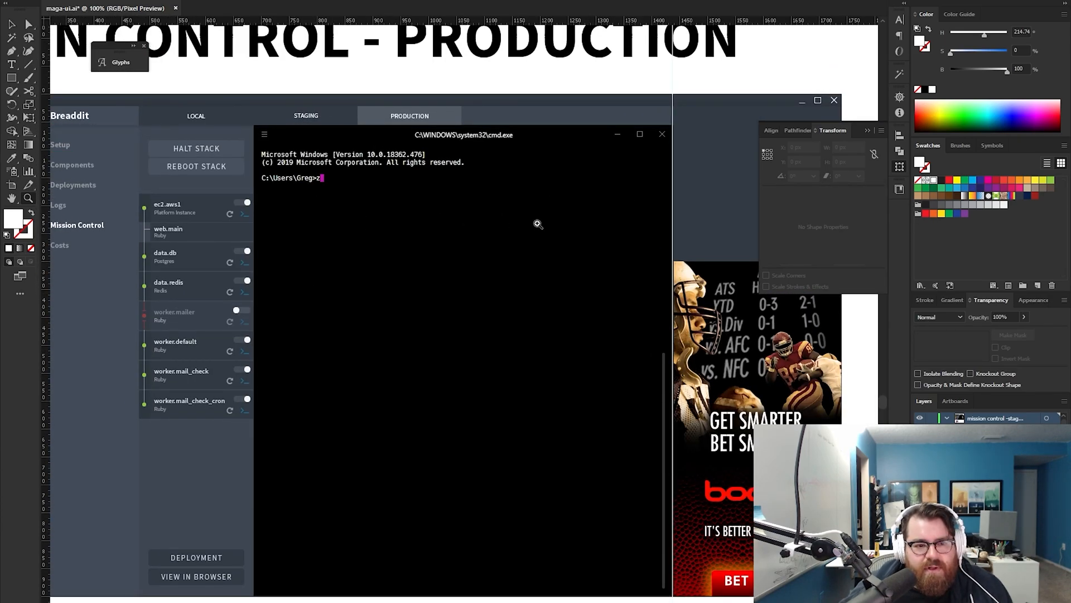
mouse_move(589, 219)
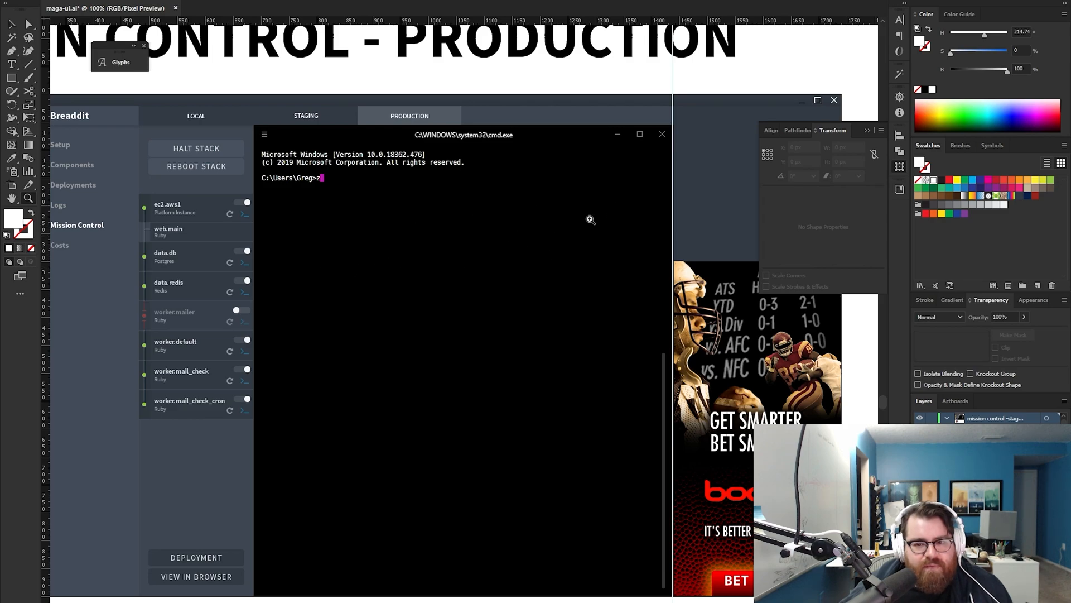
mouse_move(261, 199)
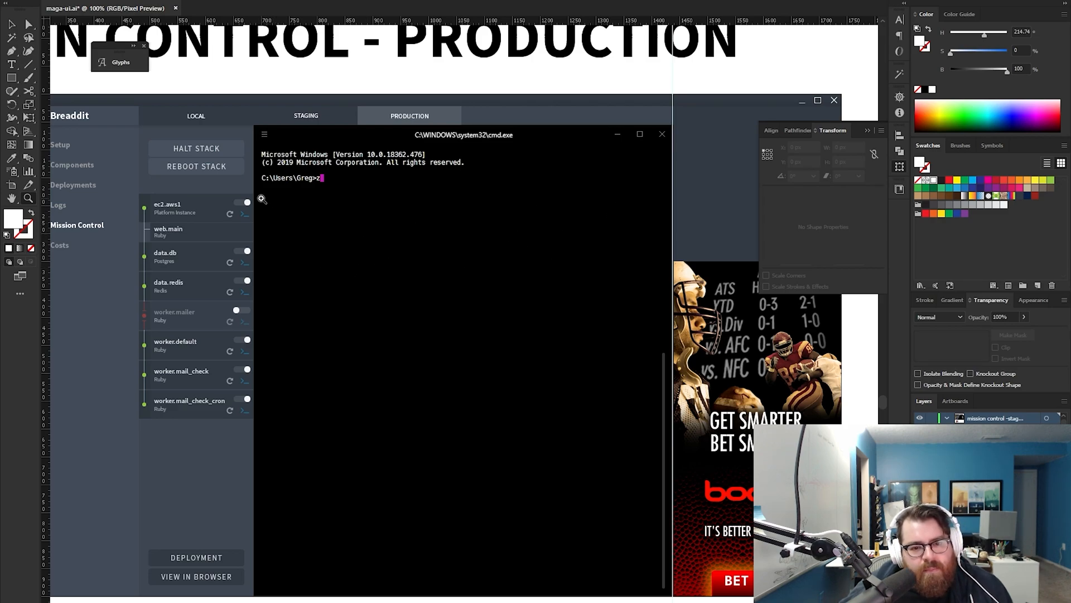
mouse_move(626, 177)
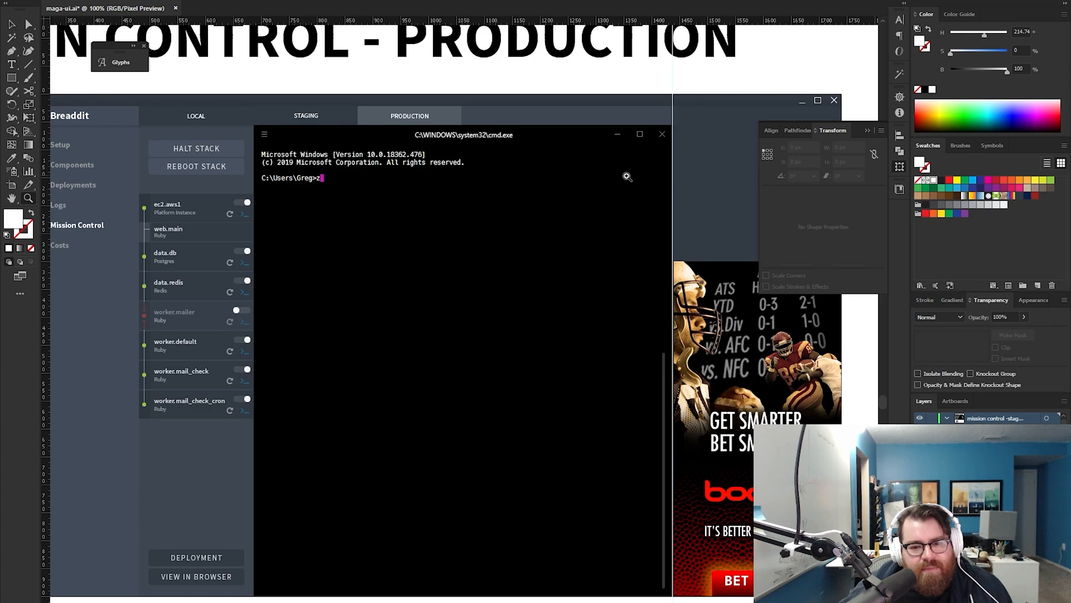
mouse_move(419, 192)
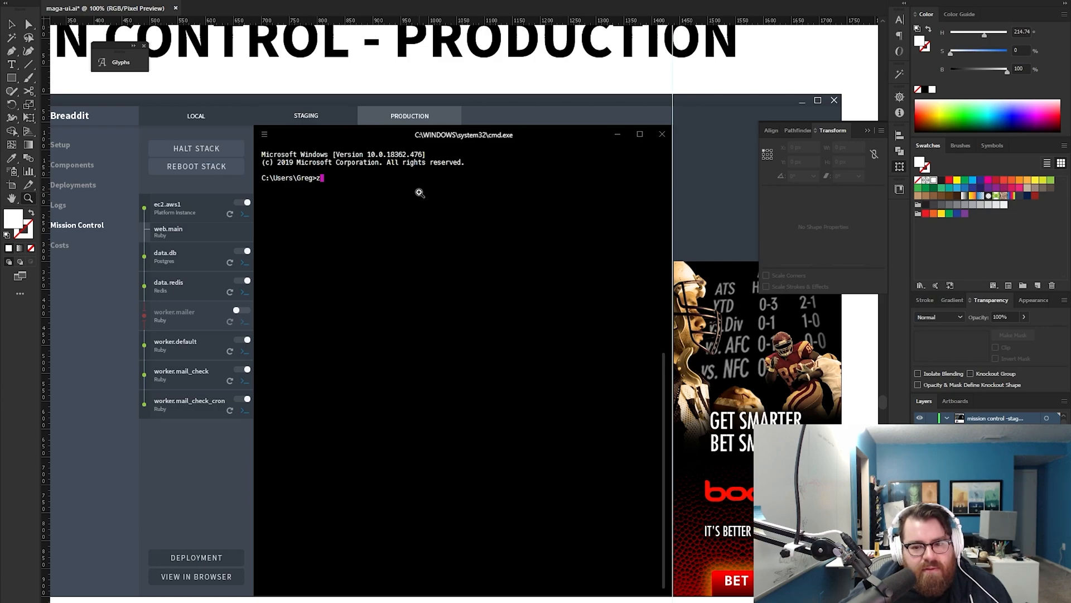